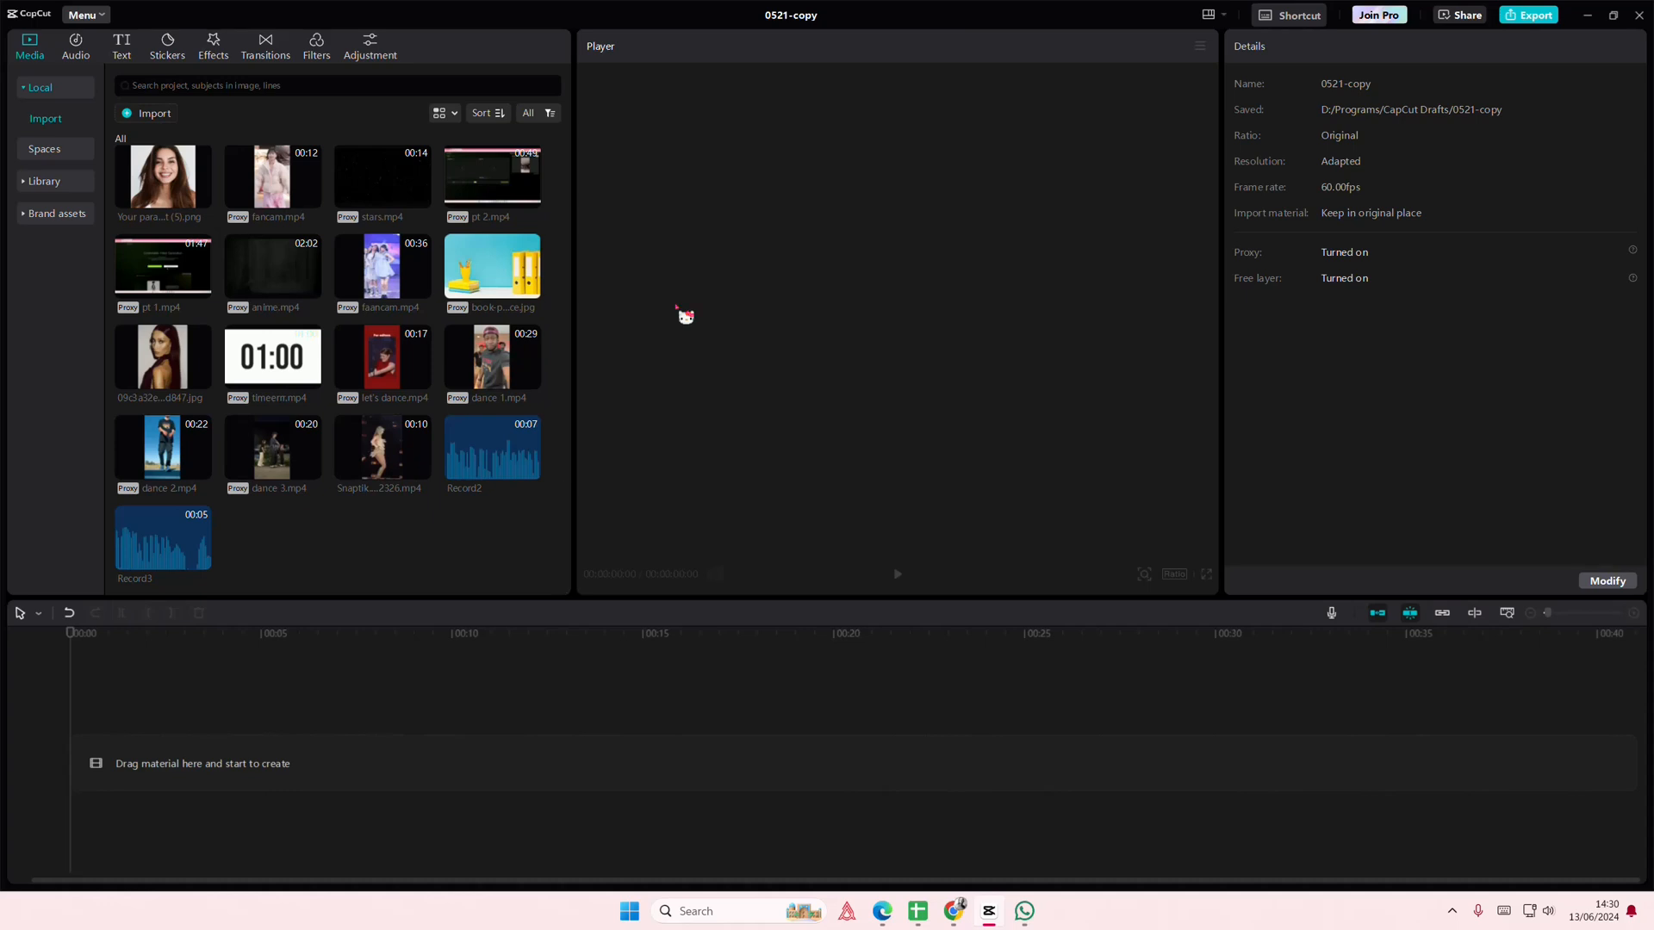
{"action": "mouse_move", "coordinate": [704, 301]}
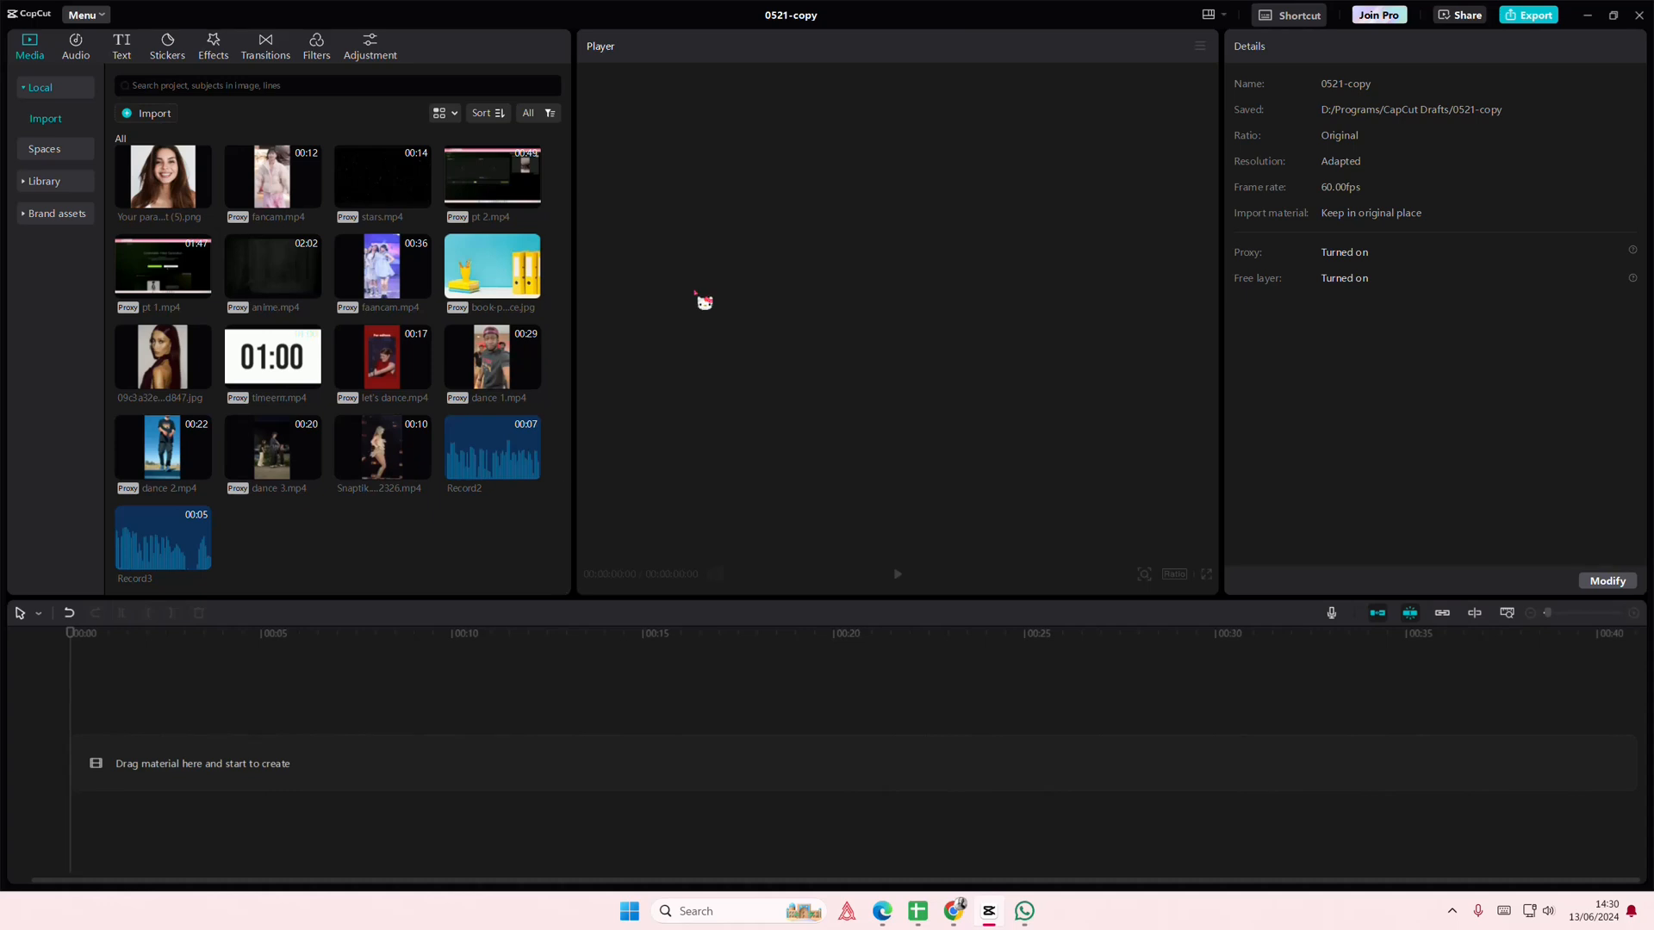
{"action": "mouse_move", "coordinate": [698, 307]}
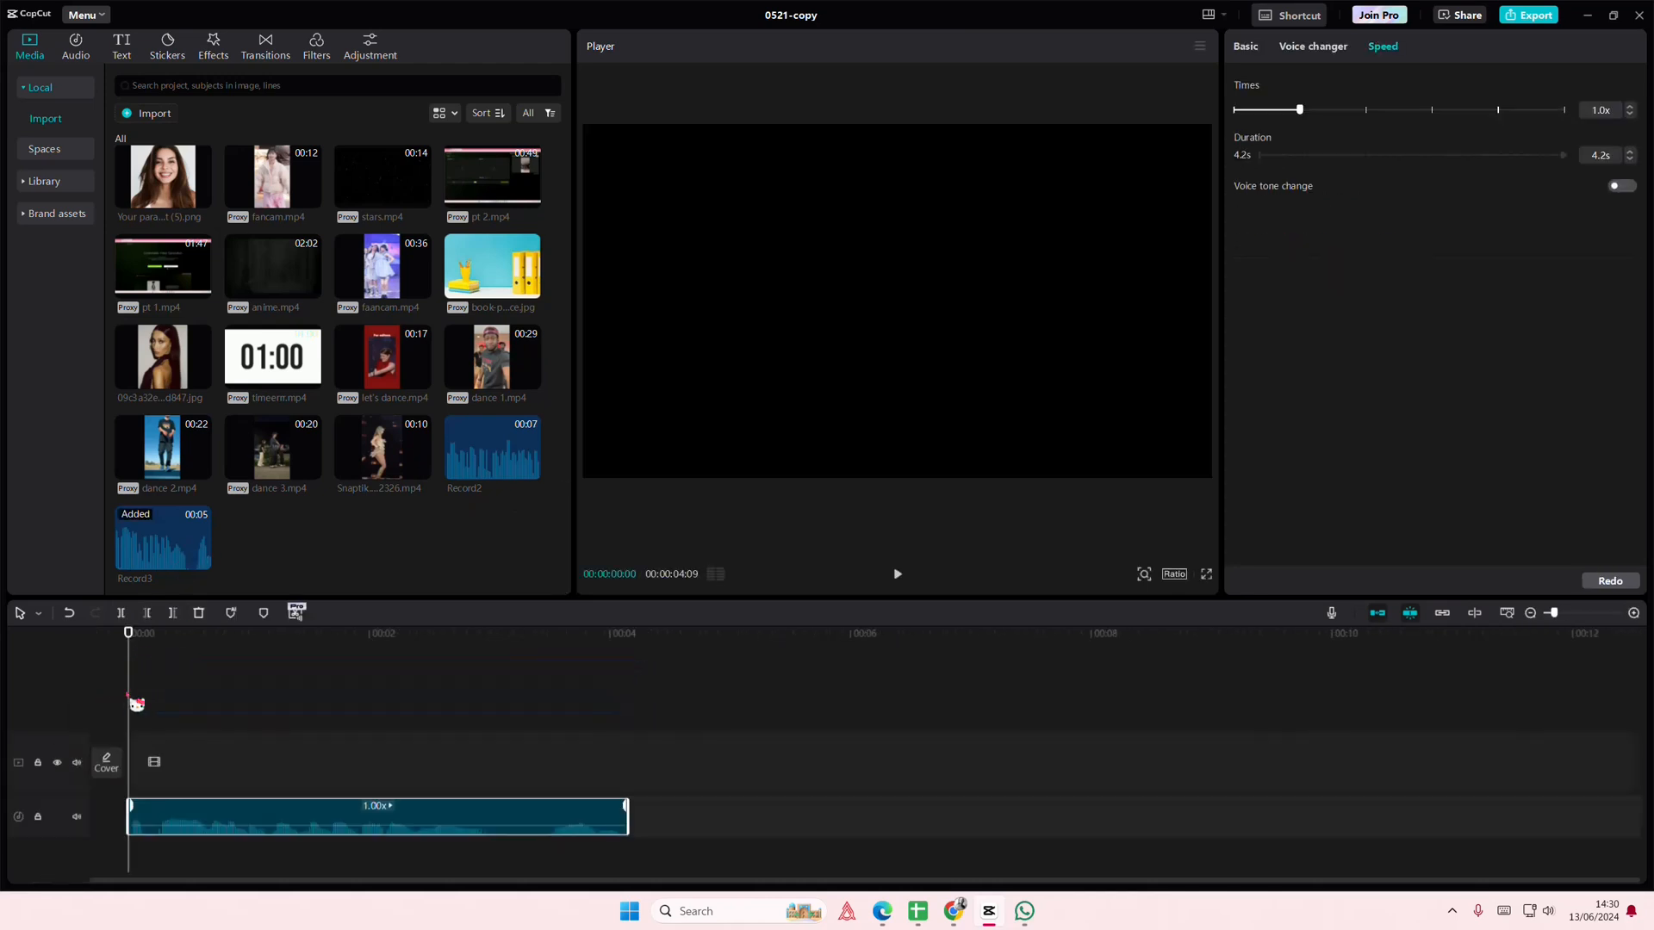
{"action": "mouse_move", "coordinate": [889, 620]}
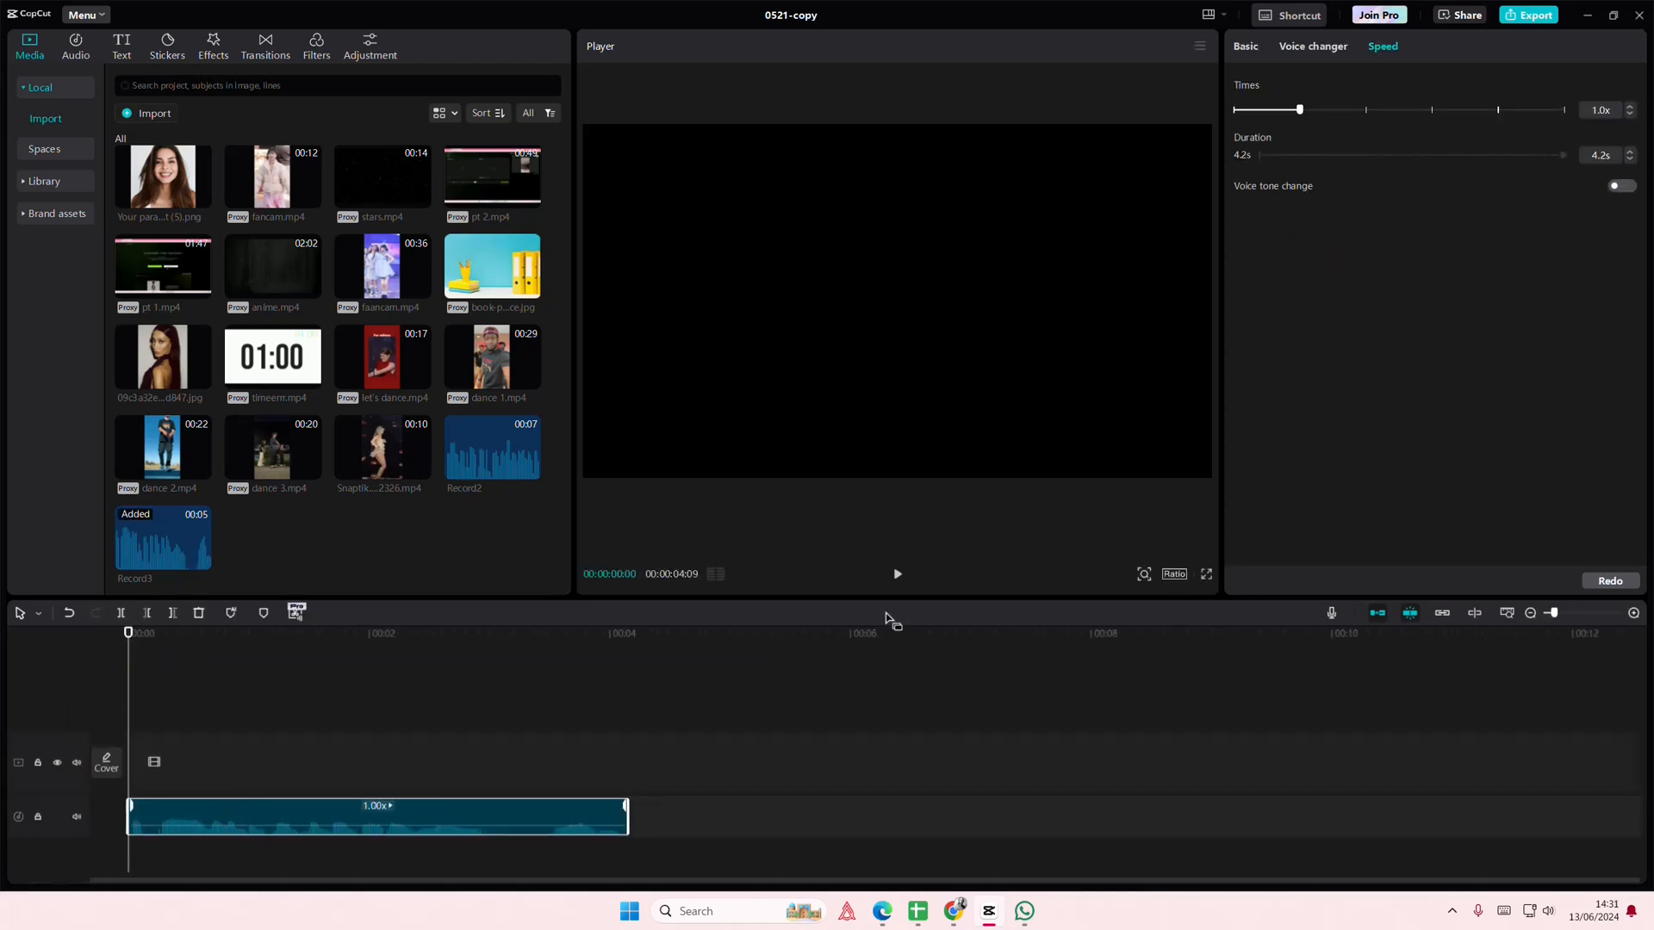
- Apply the Megaphone voice filter to the Record3 clip at strength 100
{"action": "left_click", "coordinate": [1312, 45]}
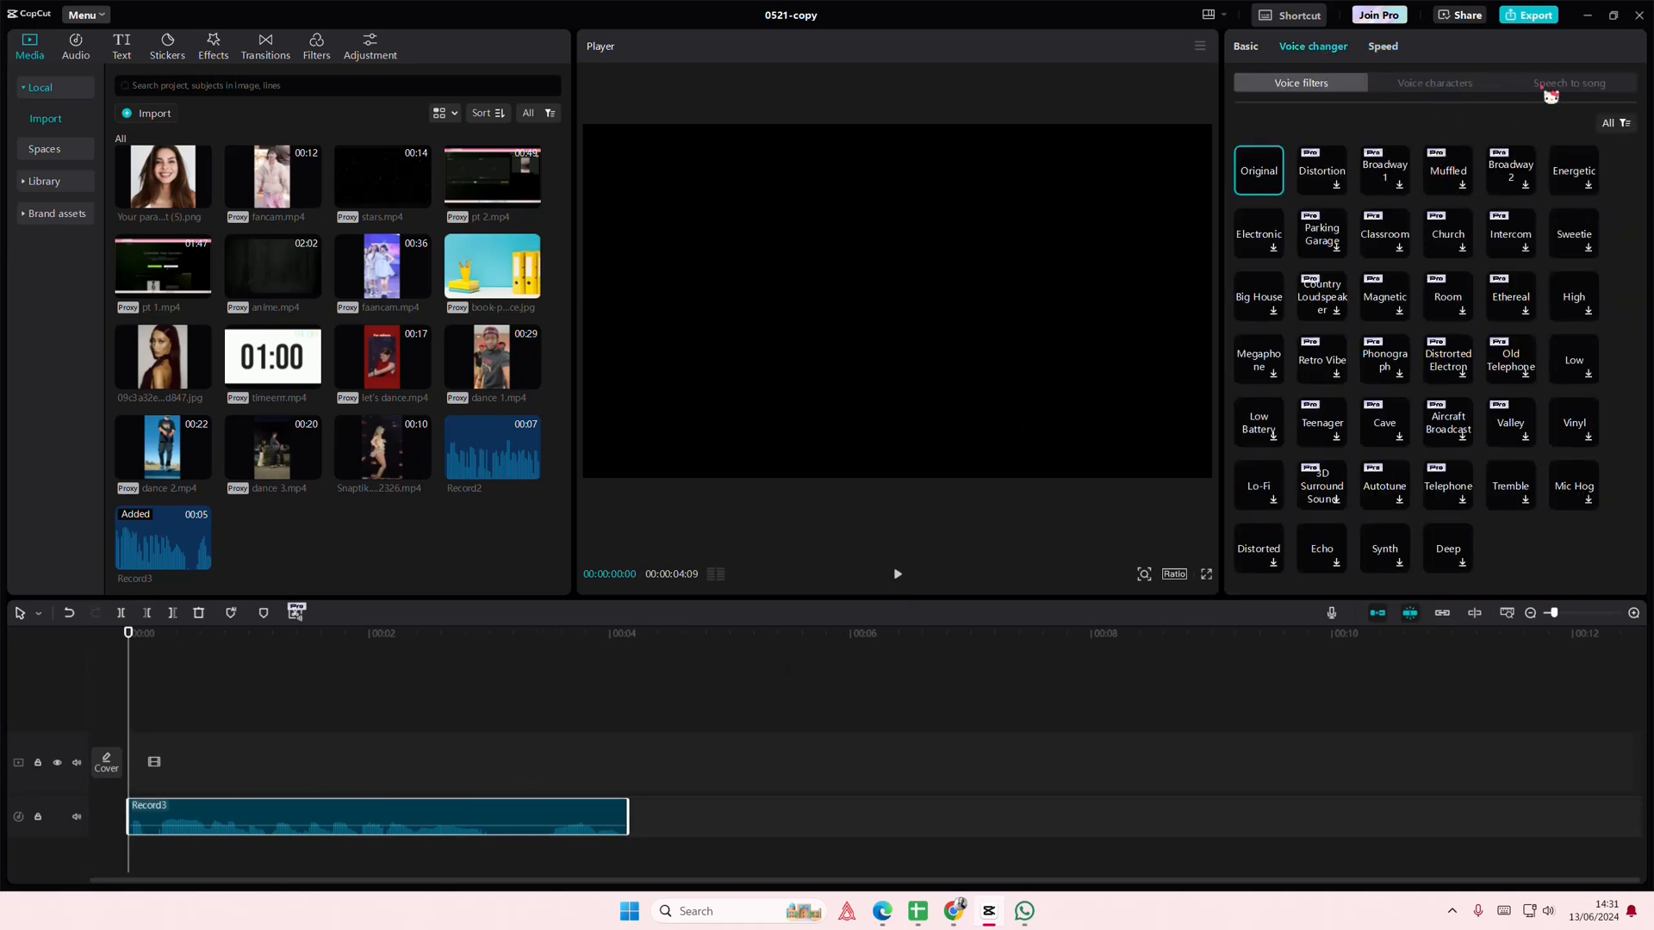
{"action": "mouse_move", "coordinate": [1482, 428]}
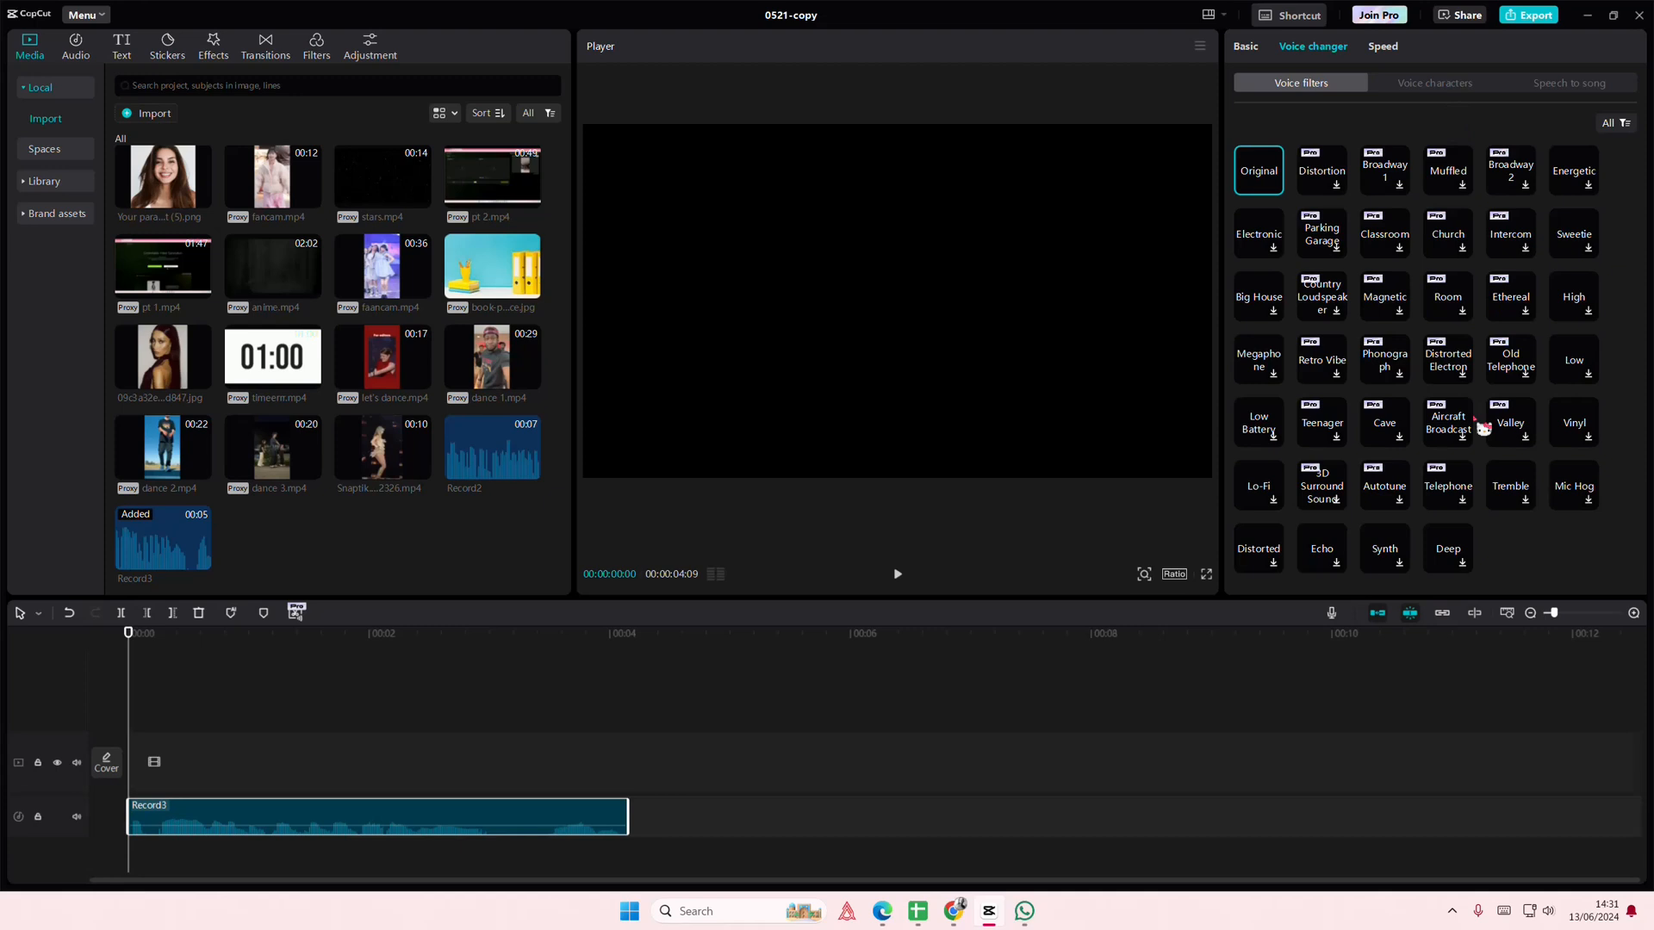
{"action": "mouse_move", "coordinate": [1433, 218]}
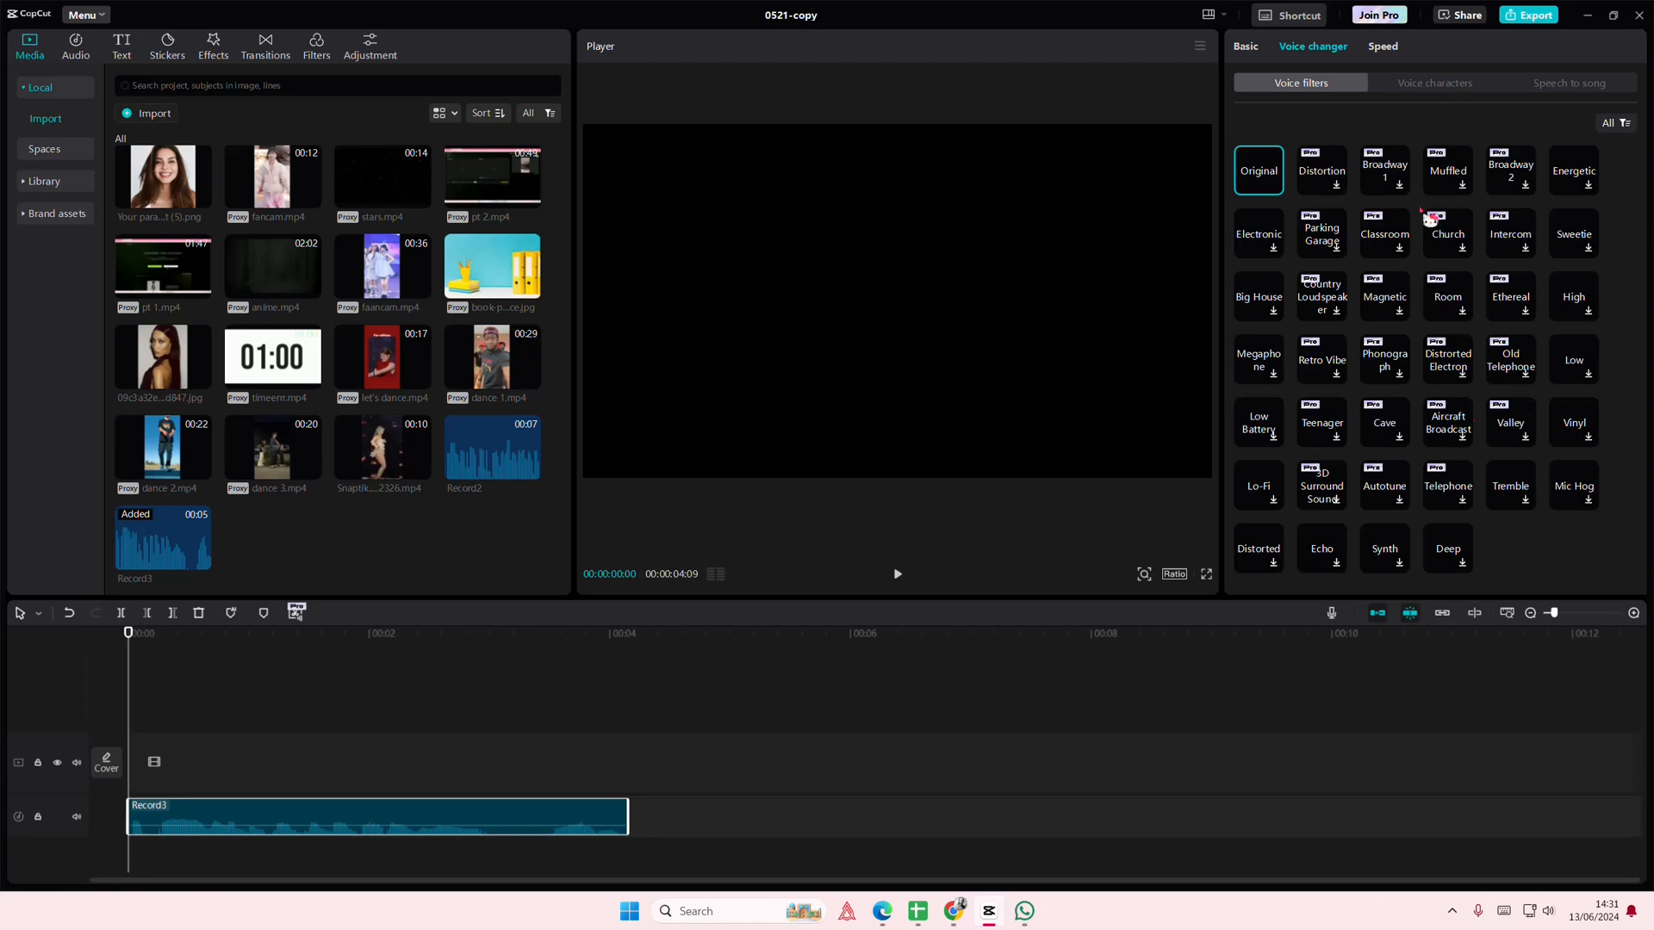
{"action": "mouse_move", "coordinate": [1425, 251]}
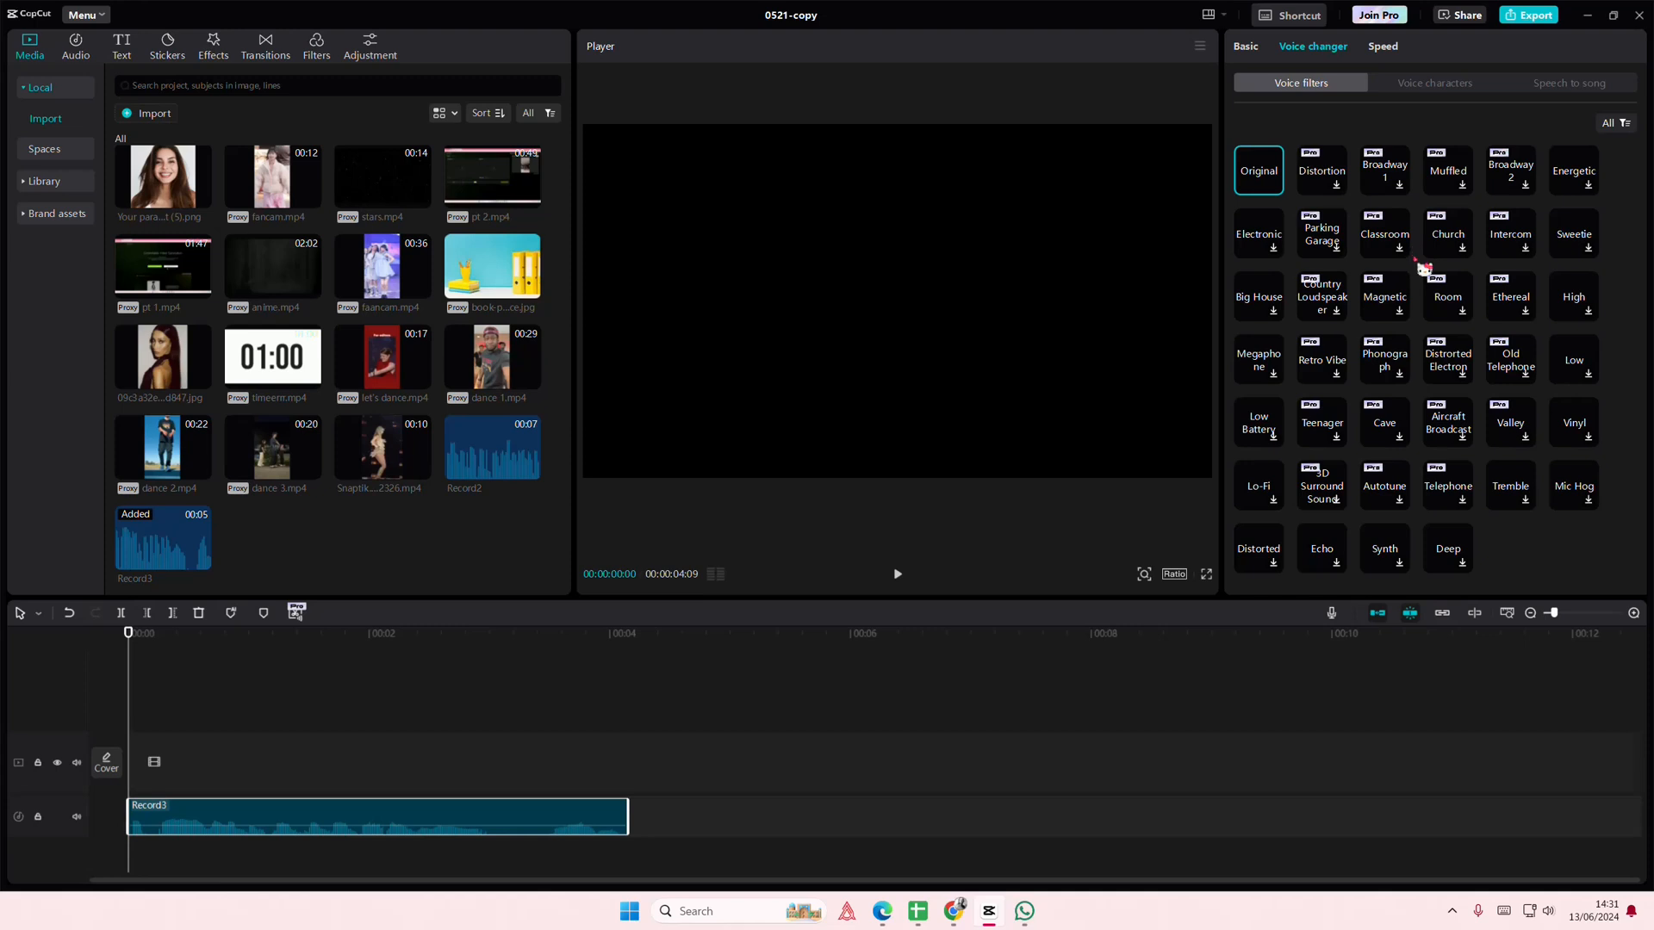
{"action": "left_click", "coordinate": [1258, 359]}
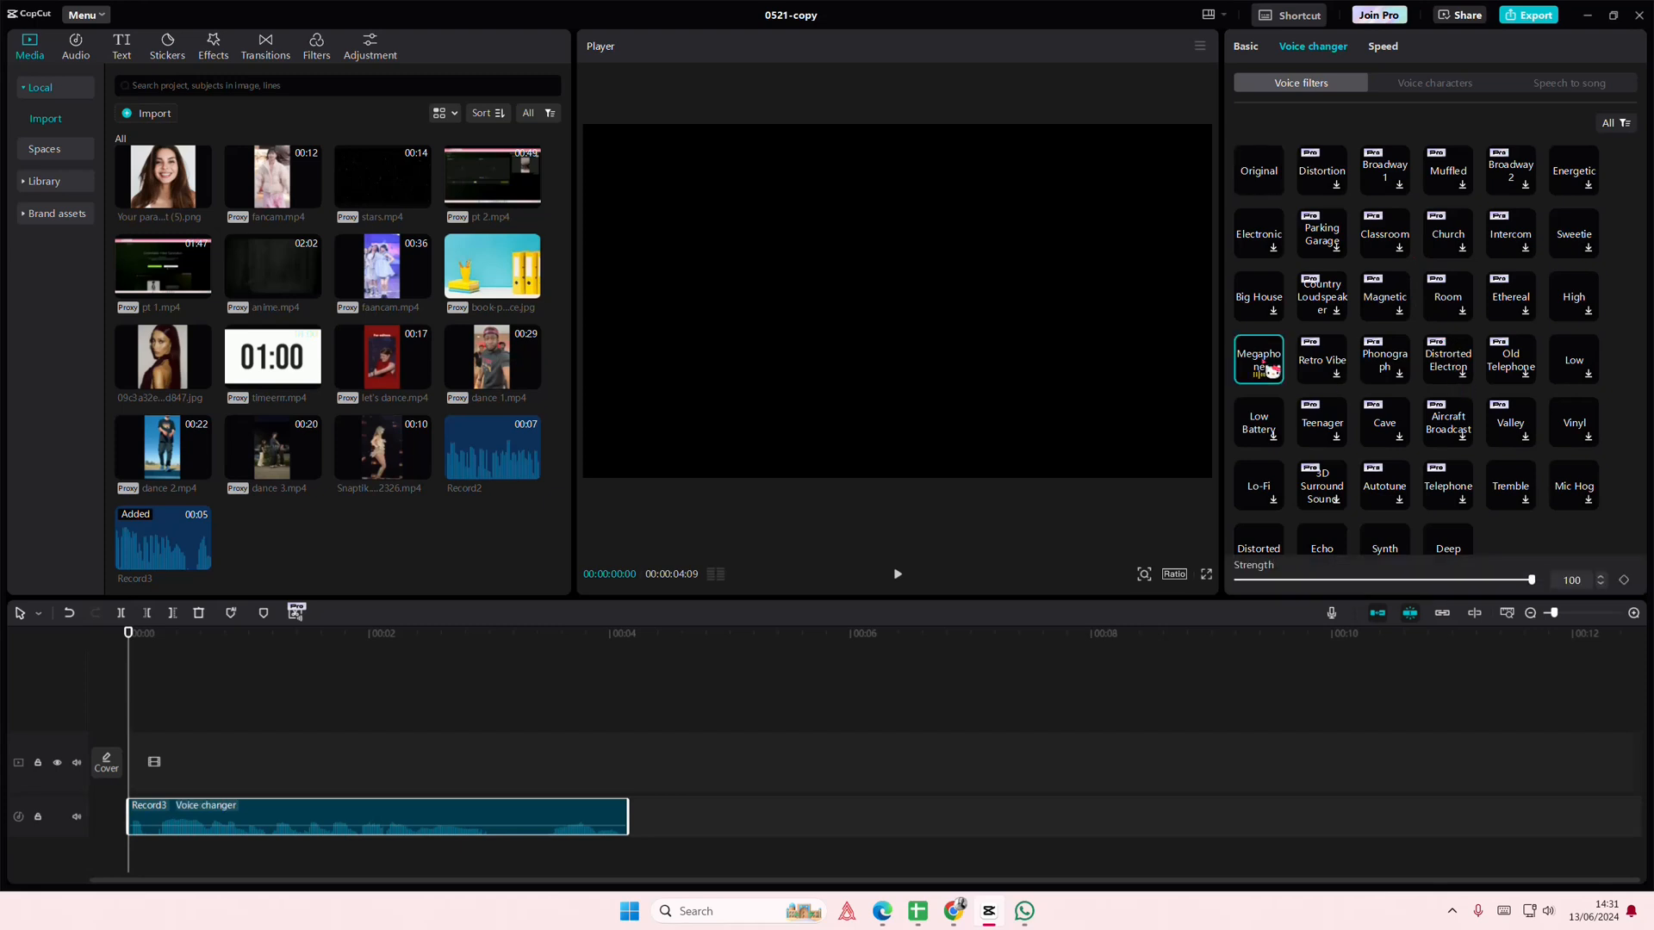
- Turn the clip into a compound clip with an Echo filter, quantity 37, strength 76
{"action": "left_click", "coordinate": [897, 574]}
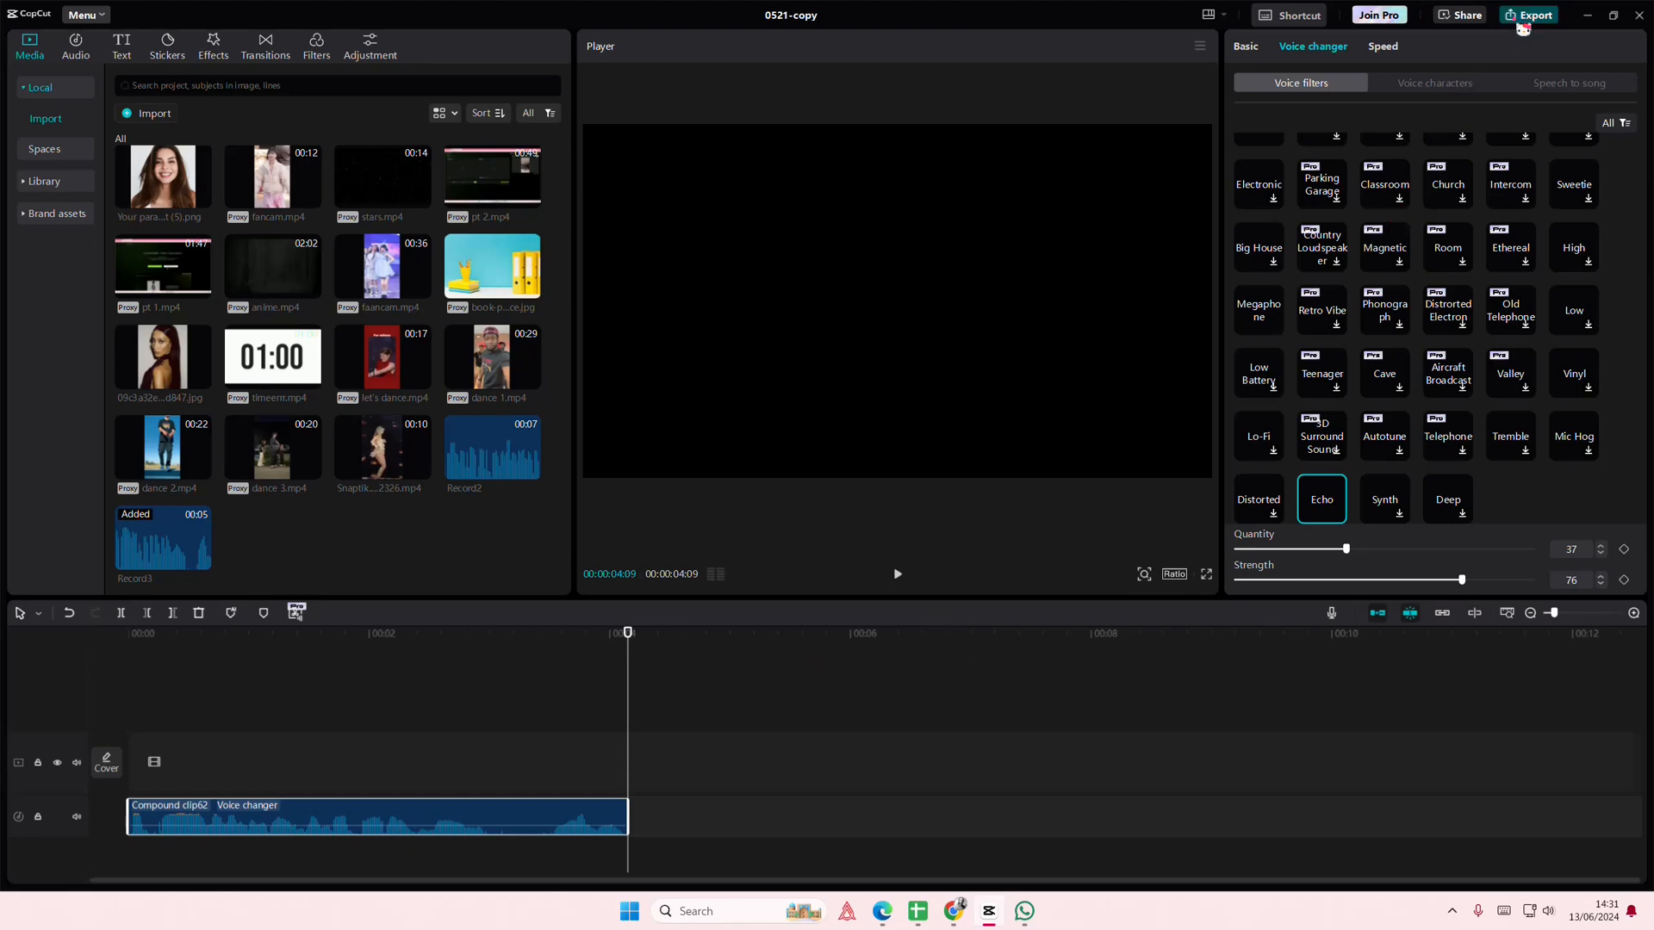
- Export the 0521-copy project as audio only in MP3 format, without video
{"action": "left_click", "coordinate": [1528, 15]}
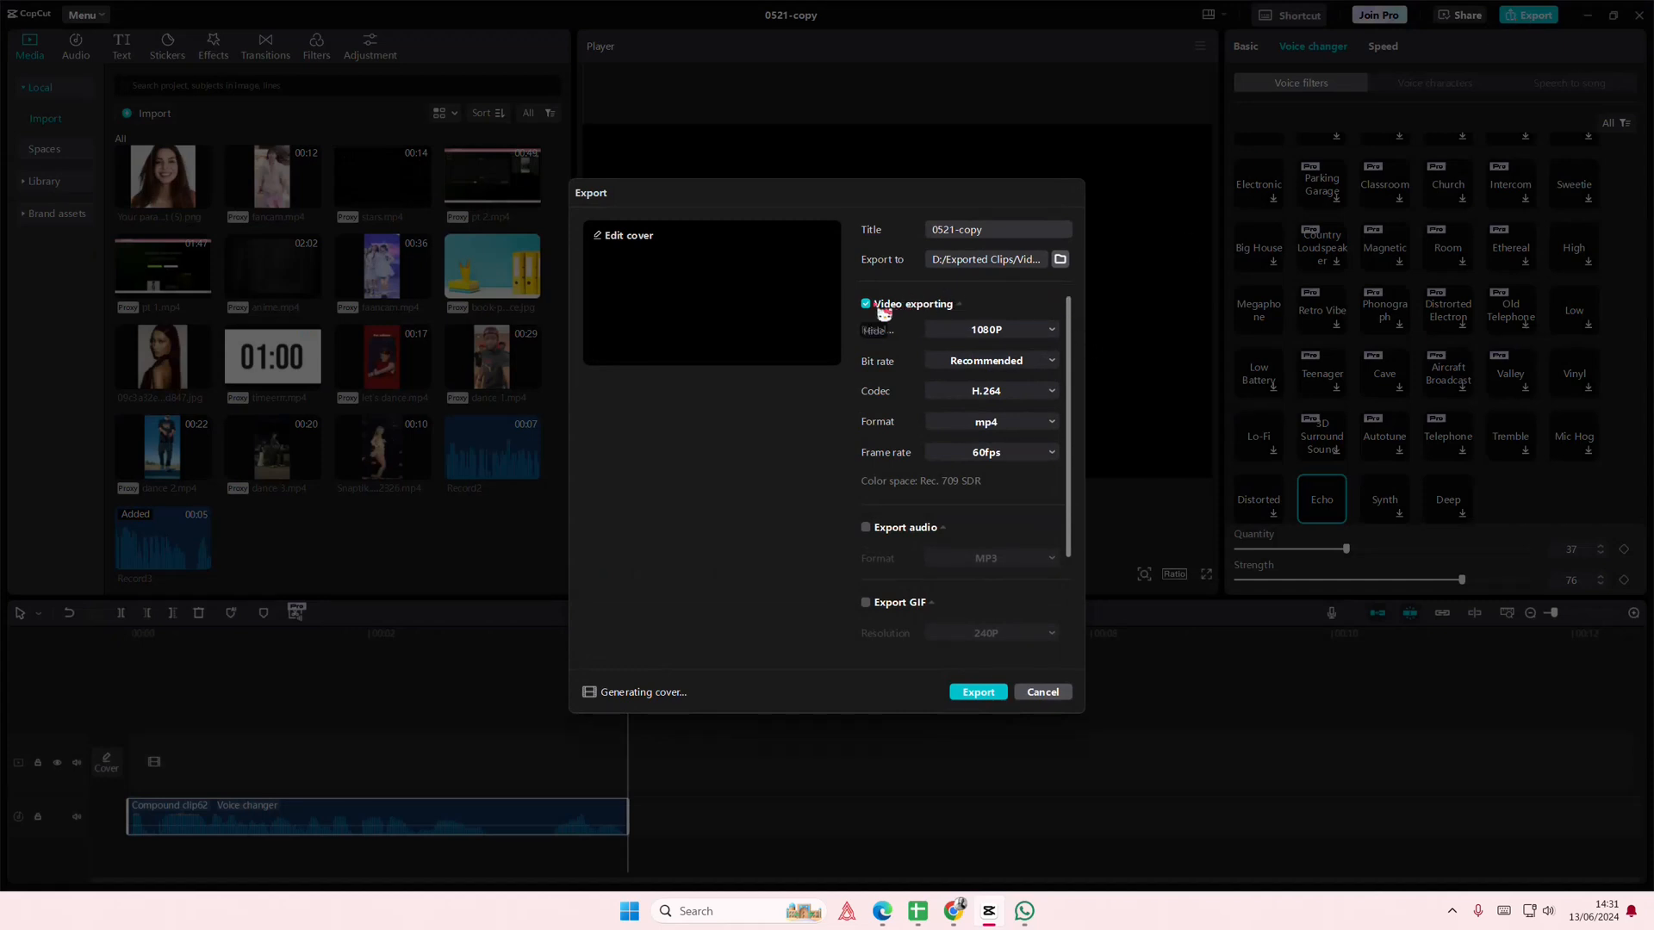
{"action": "left_click", "coordinate": [865, 304]}
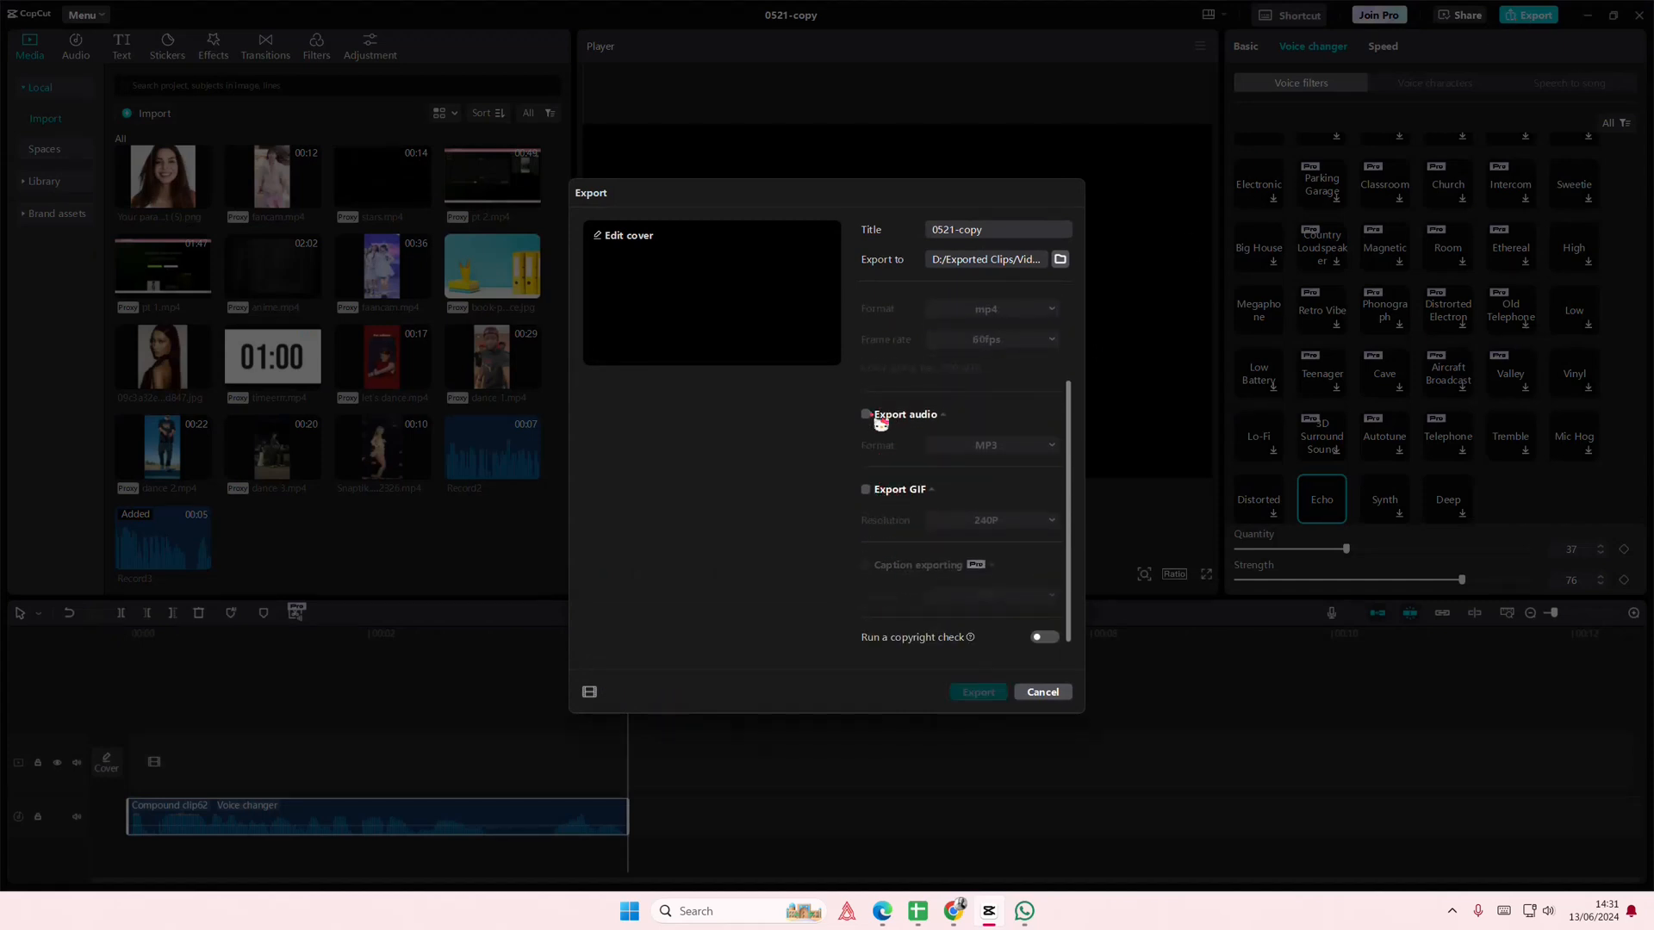
{"action": "left_click", "coordinate": [977, 692]}
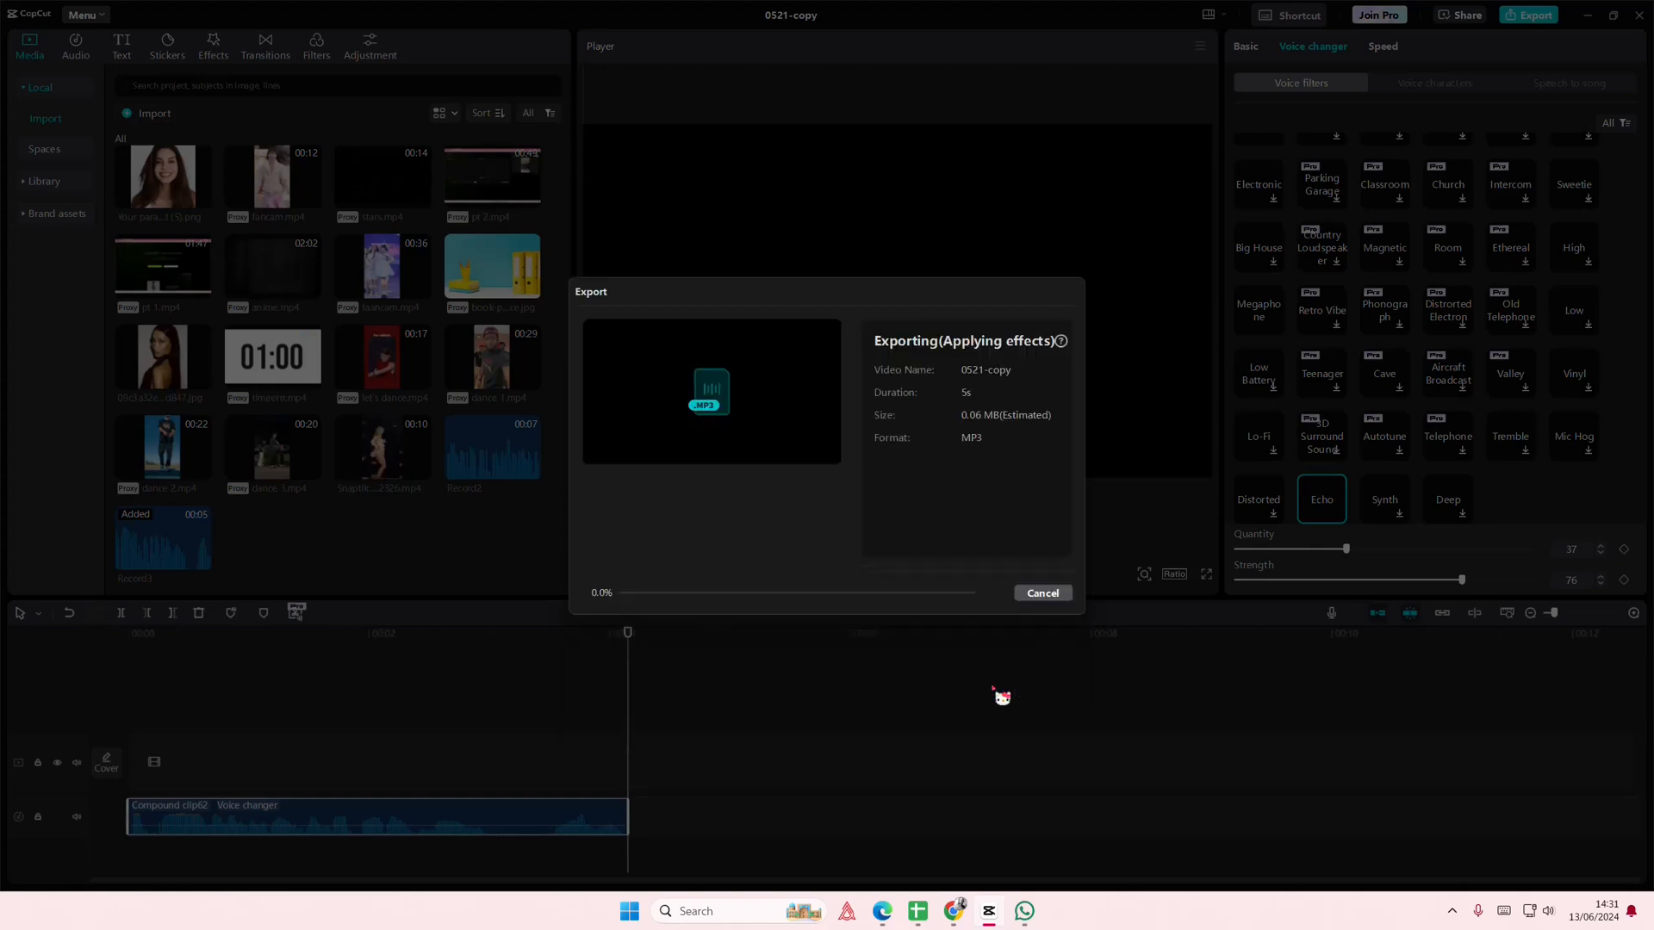
{"action": "mouse_move", "coordinate": [999, 690]}
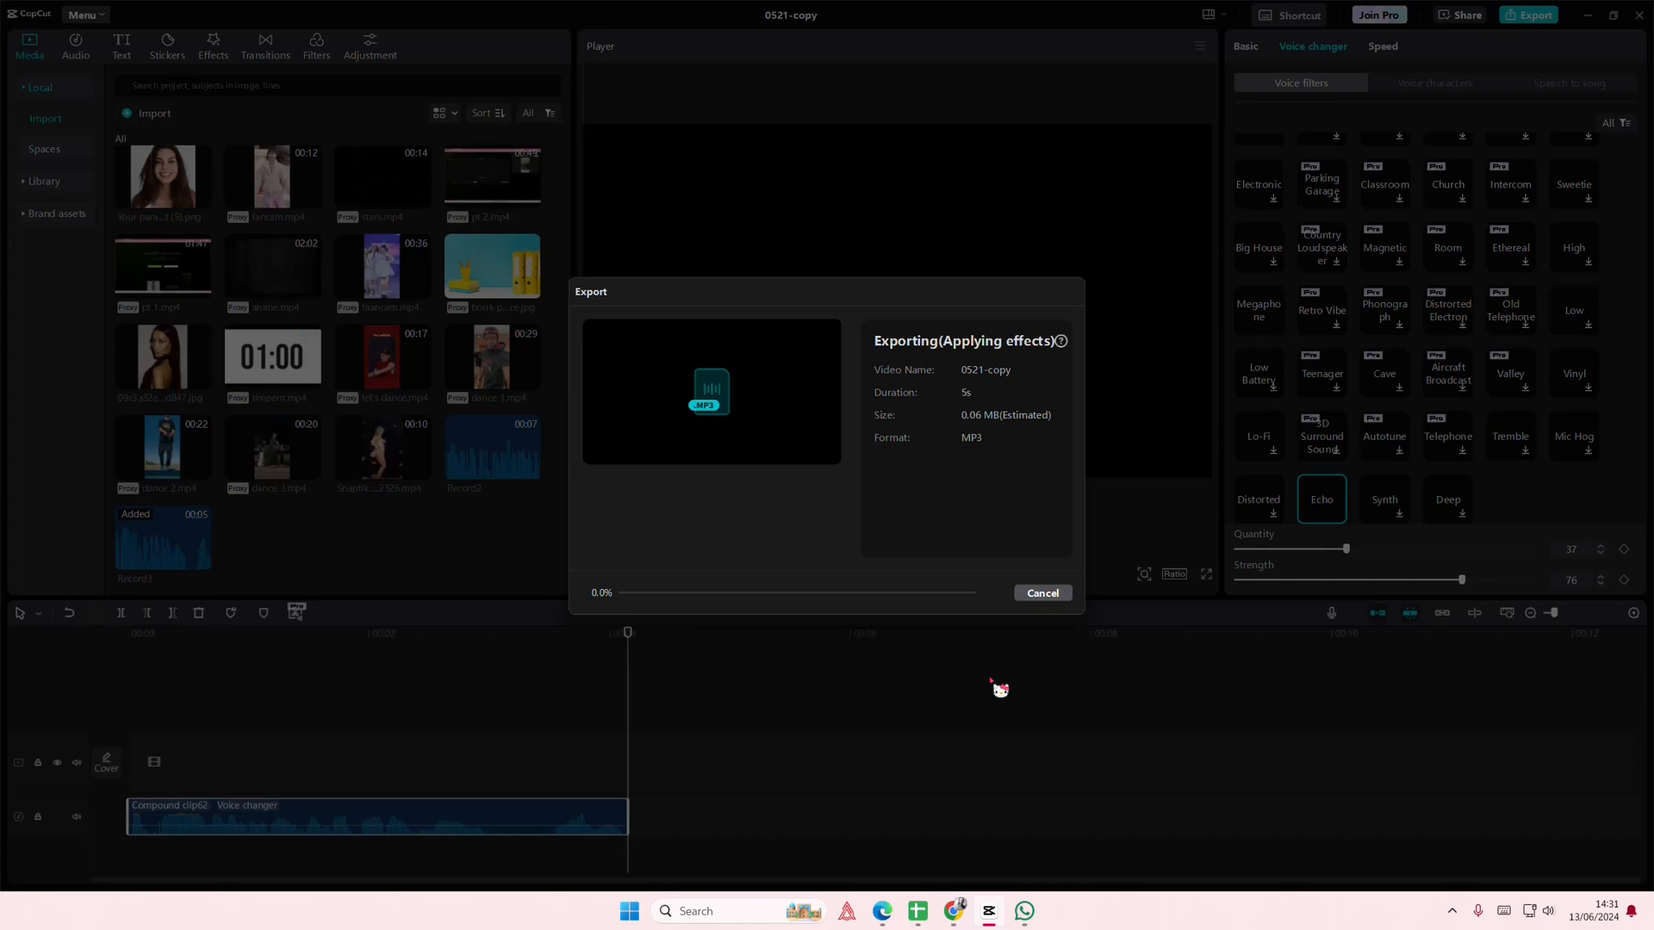
{"action": "mouse_move", "coordinate": [1075, 357]}
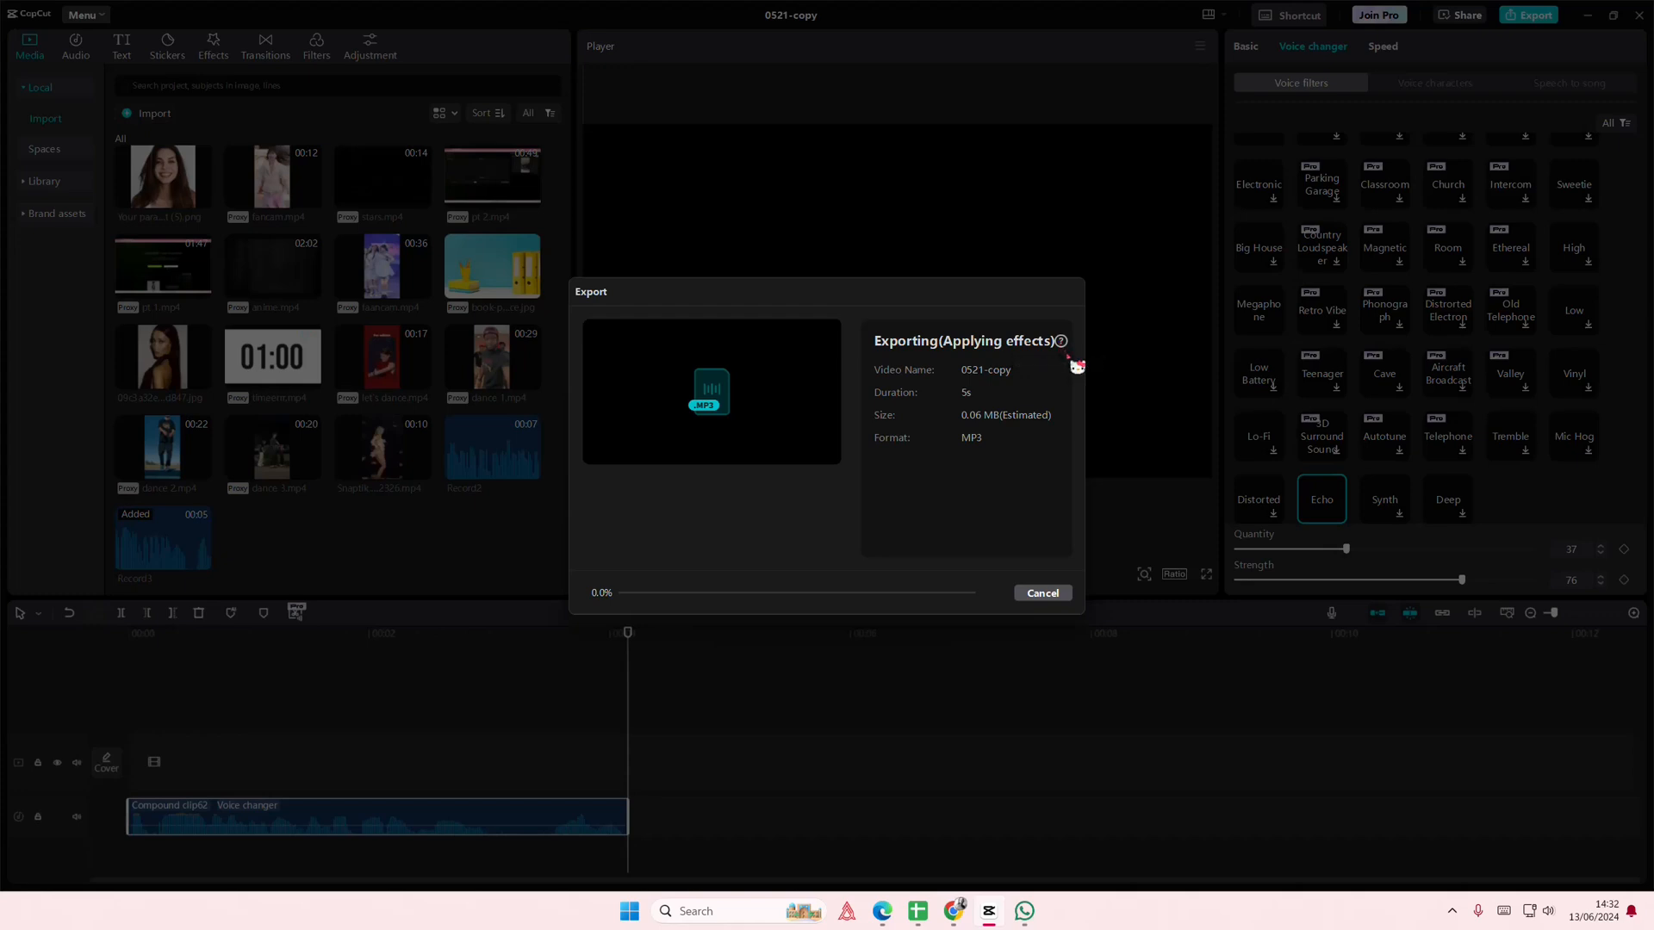
{"action": "mouse_move", "coordinate": [1425, 819]}
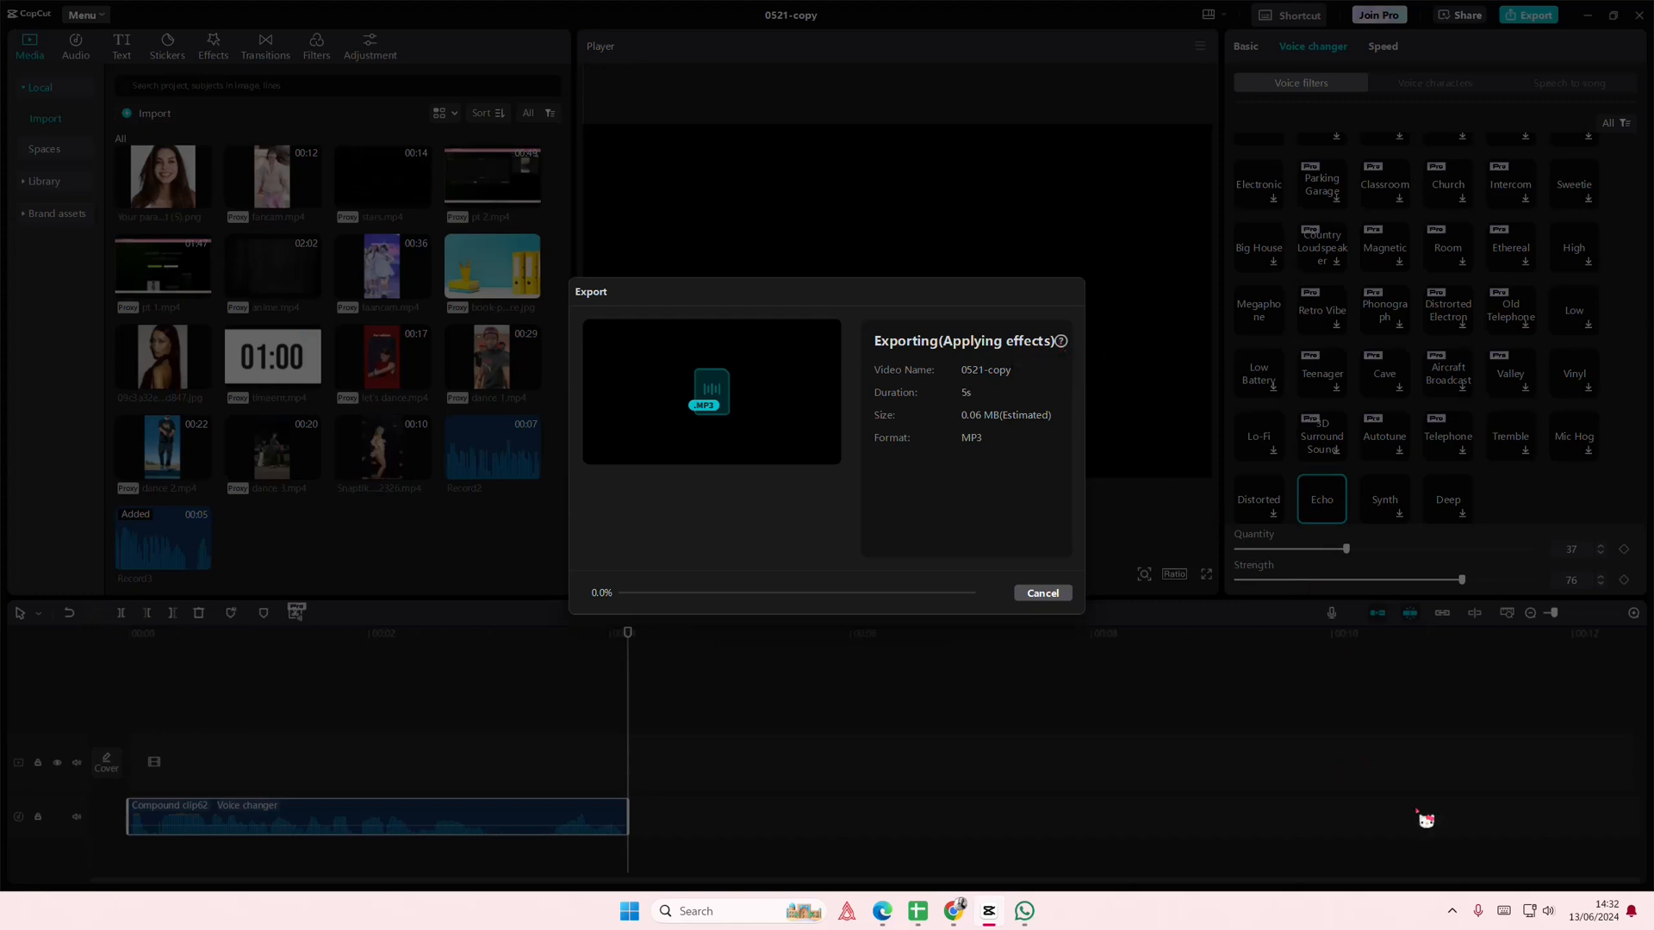
{"action": "mouse_move", "coordinate": [1466, 887]}
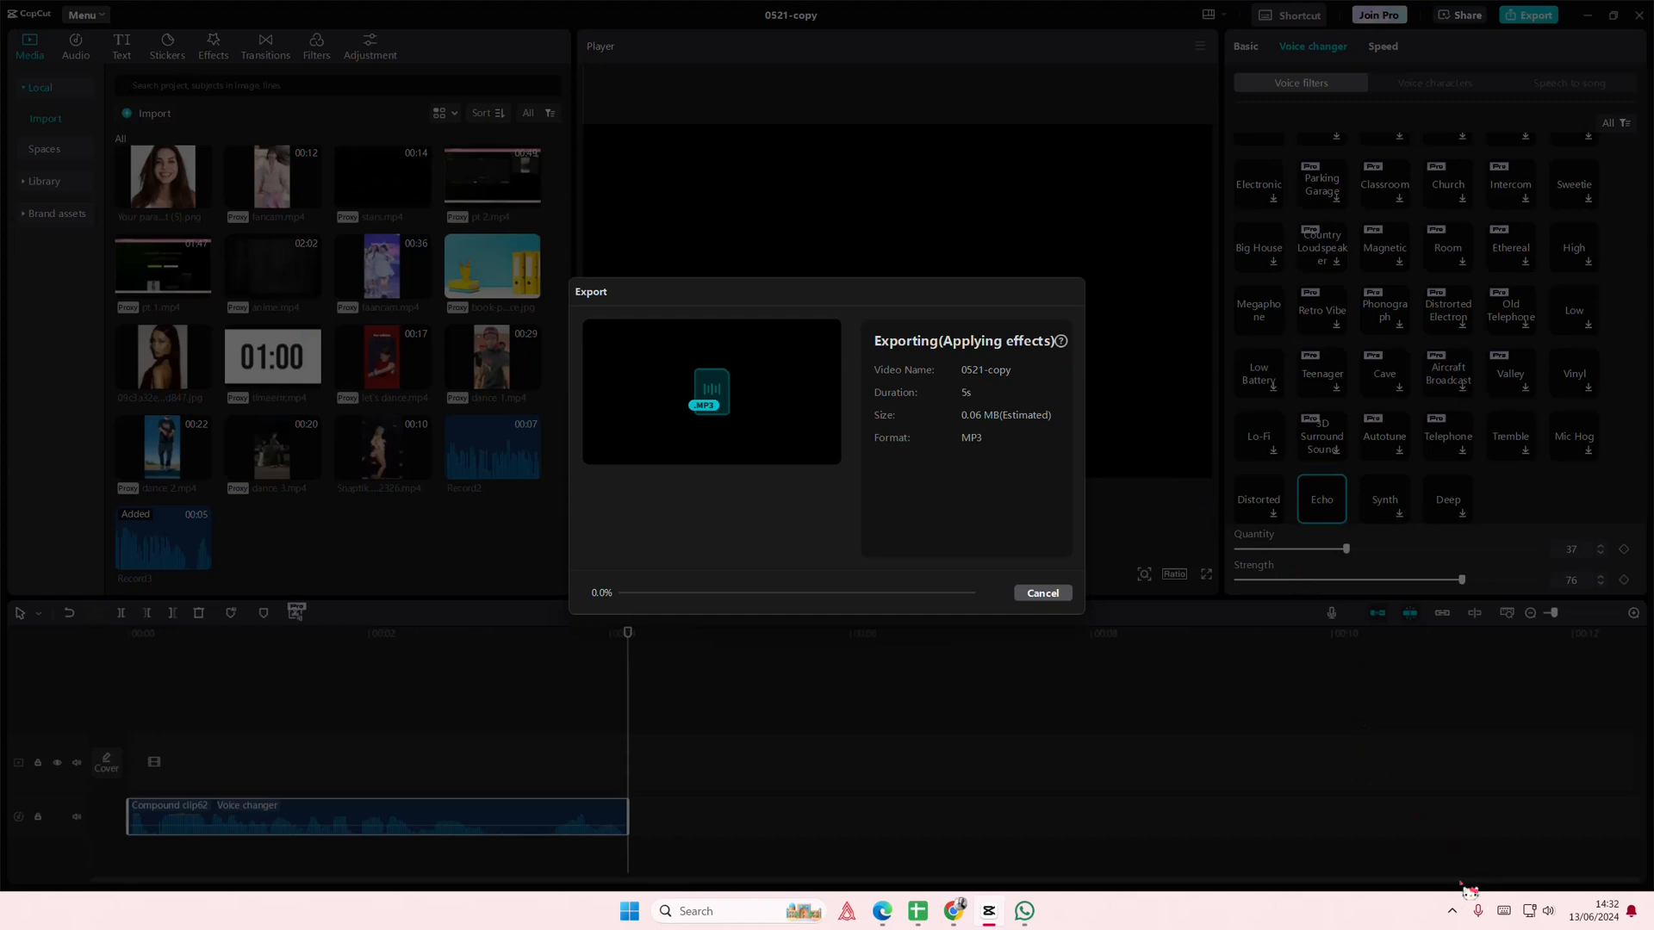
- Close the finished export and apply a voice filter to the 0521-copy.MP3 clip
{"action": "left_click", "coordinate": [1041, 592]}
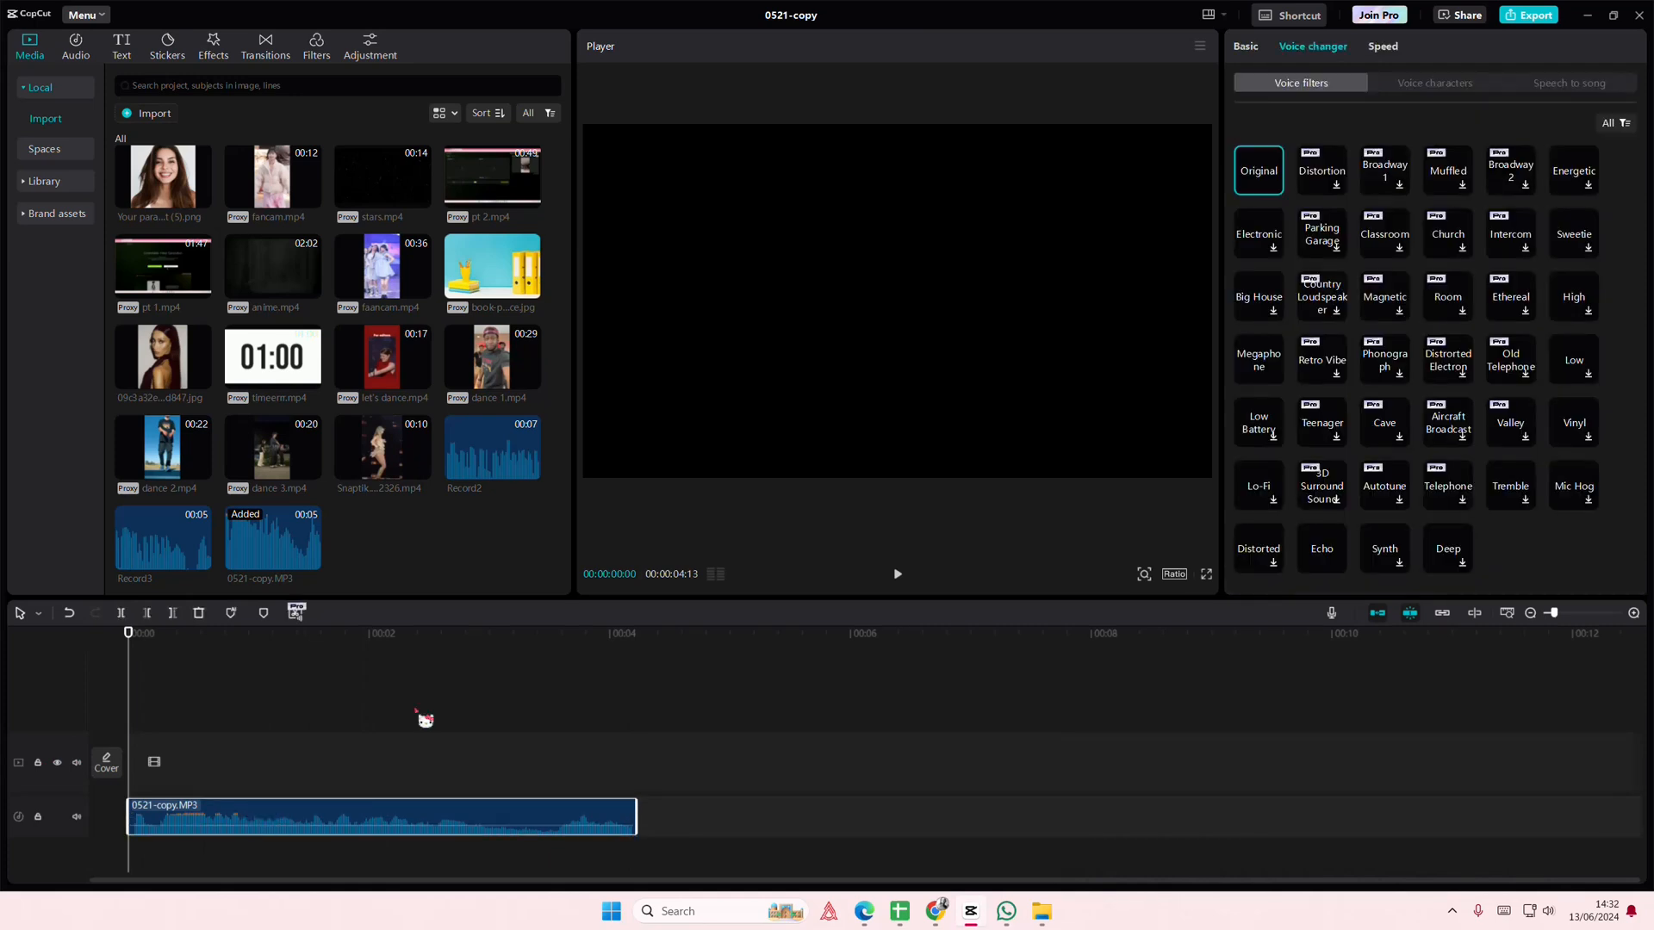
{"action": "mouse_move", "coordinate": [1564, 577]}
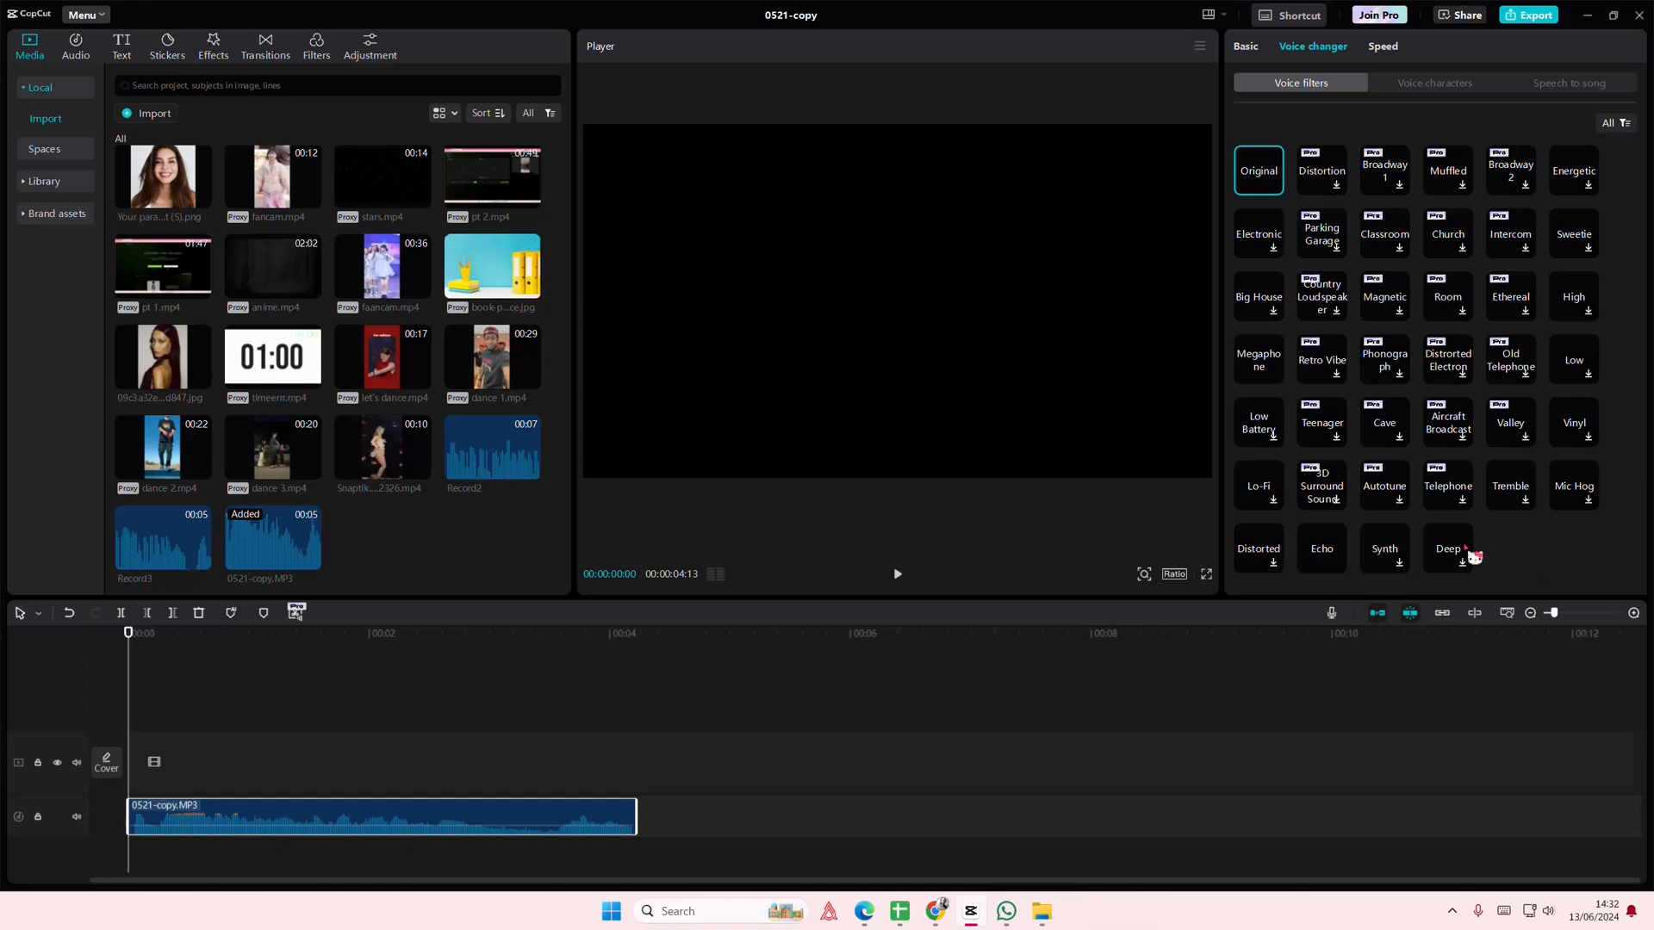
{"action": "left_click", "coordinate": [1447, 549]}
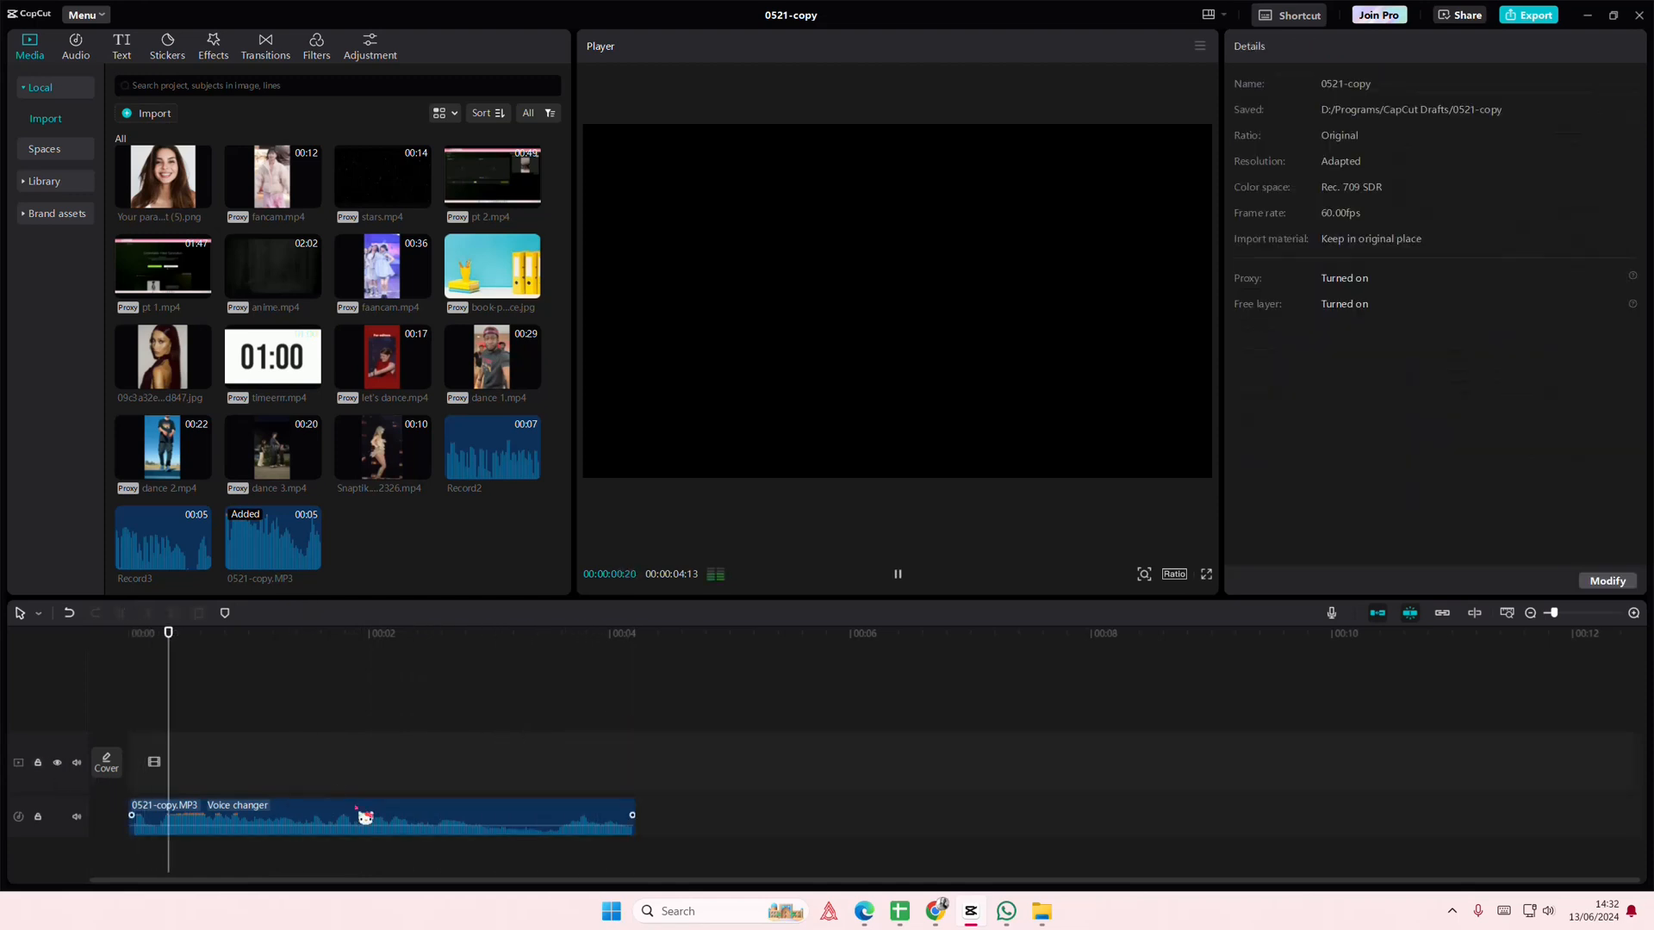
- Give the 0521-copy.MP3 clip the Deep voice filter with pitch 83, timbre 100
{"action": "left_click", "coordinate": [380, 817]}
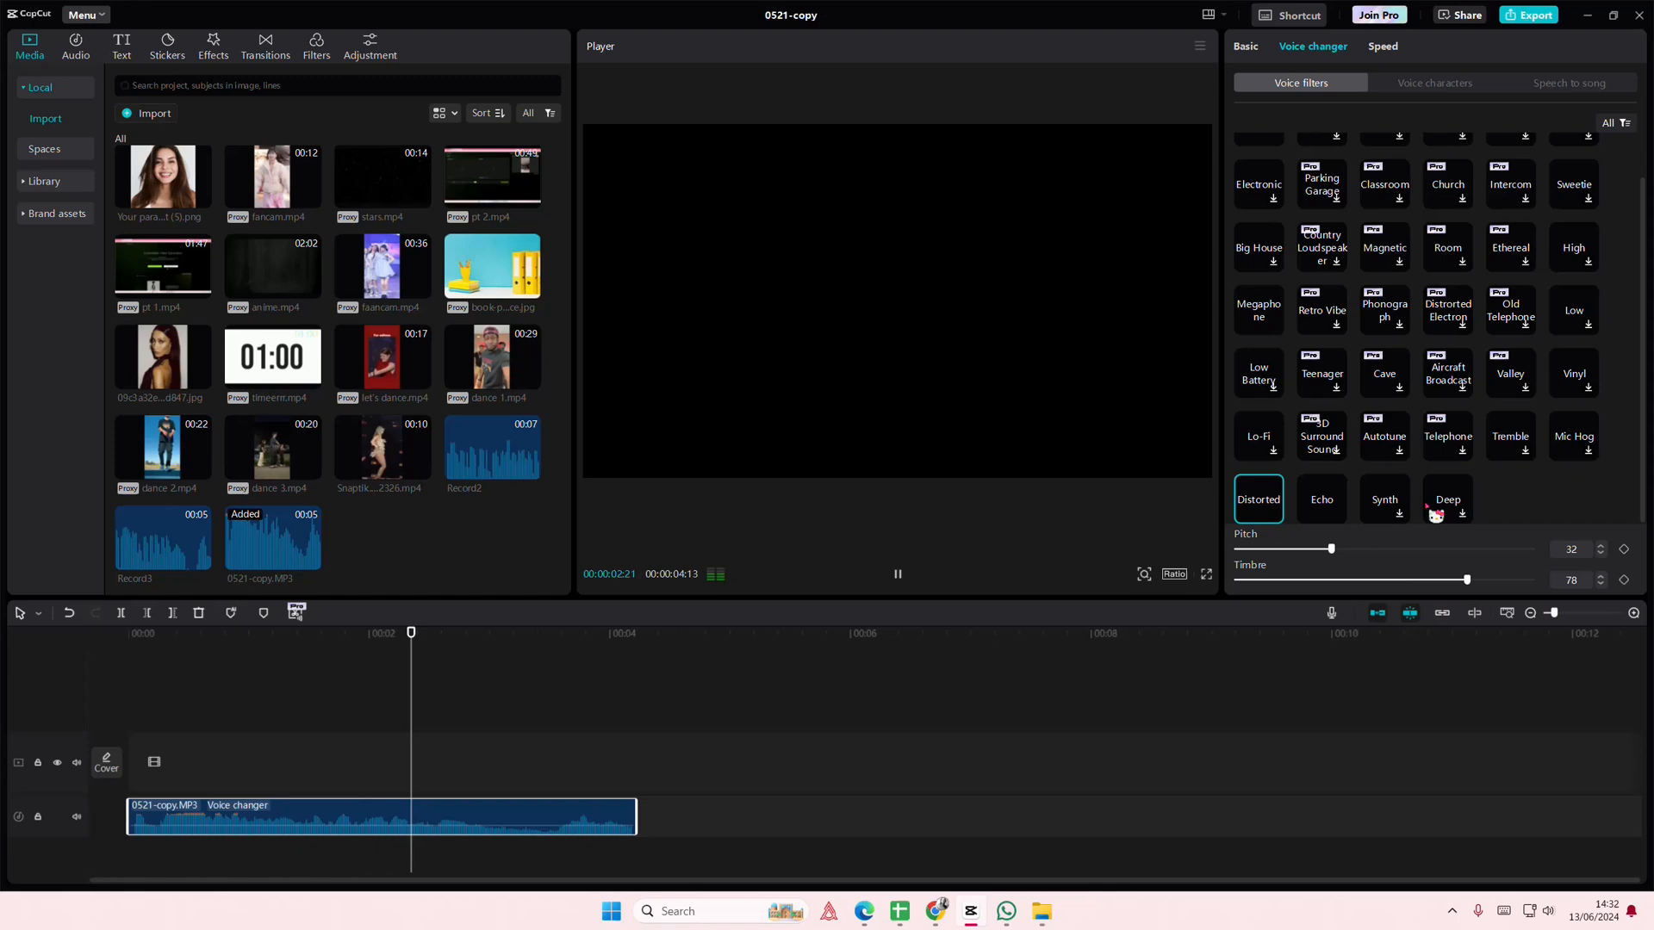
{"action": "left_click", "coordinate": [1448, 498]}
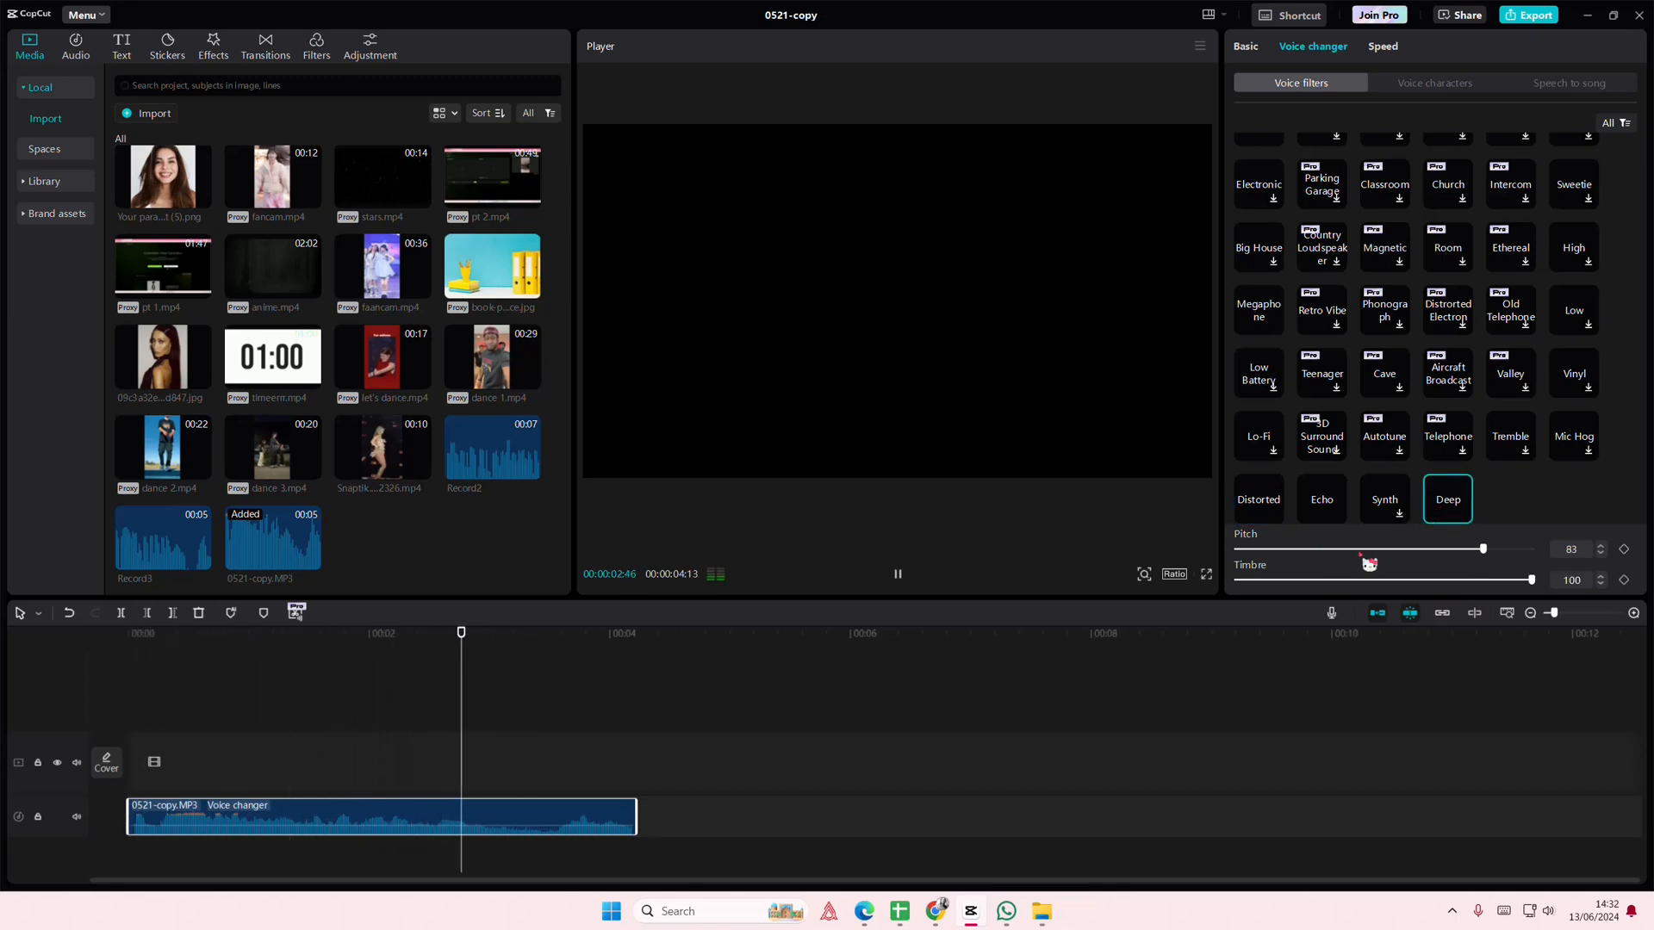
{"action": "left_click", "coordinate": [898, 574]}
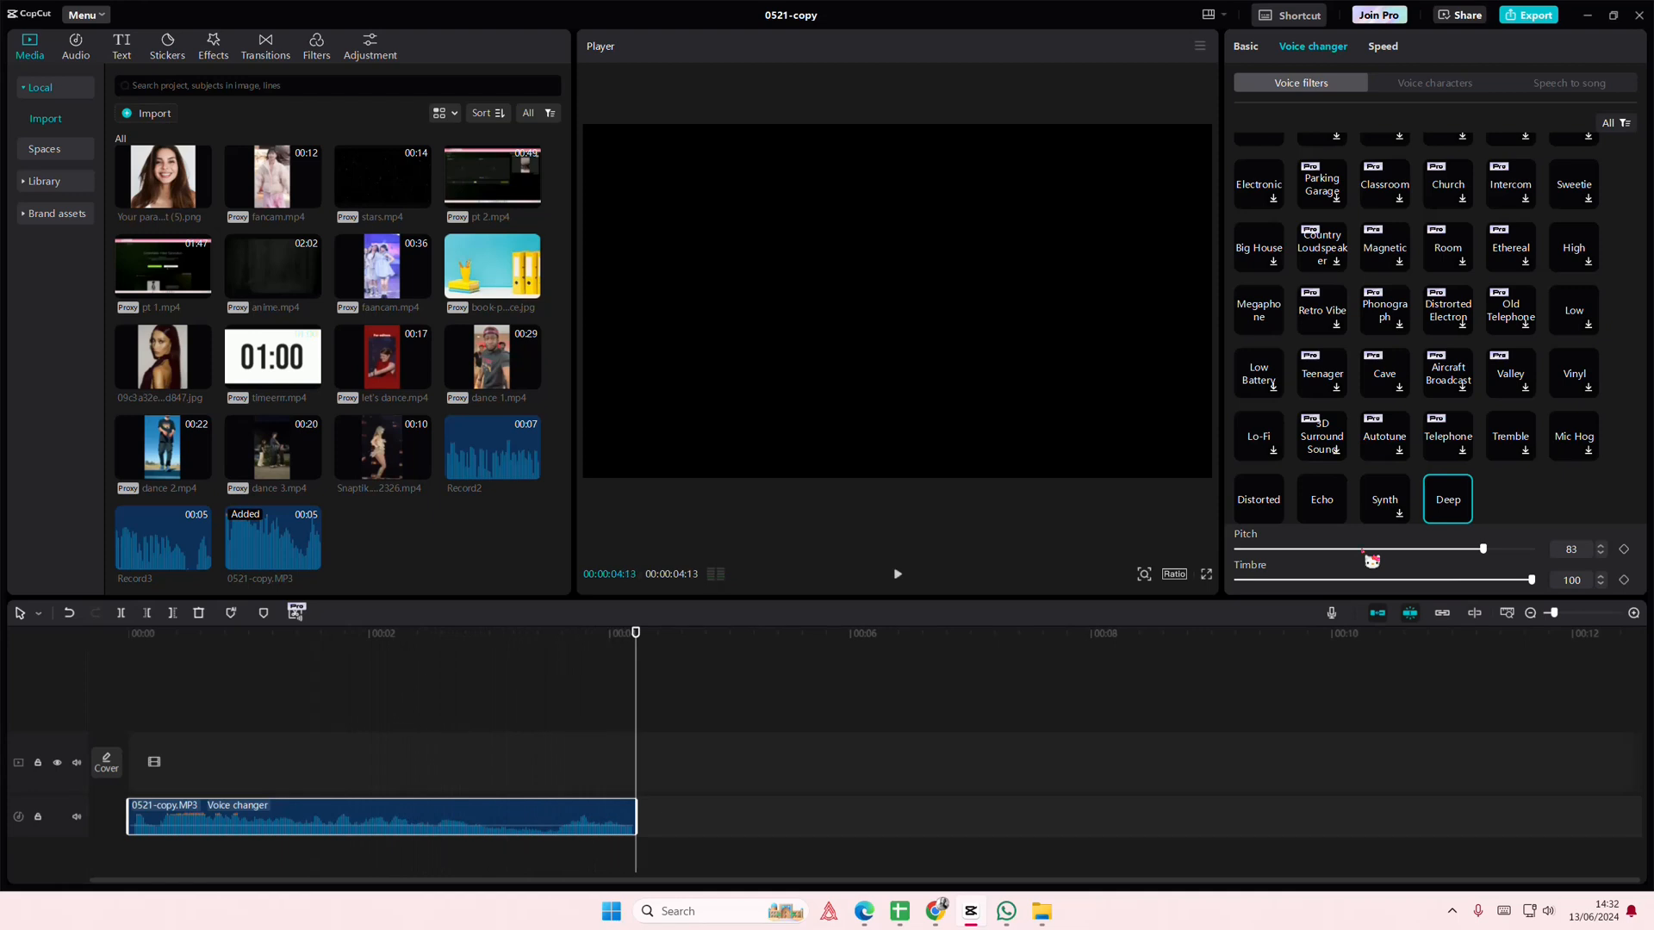